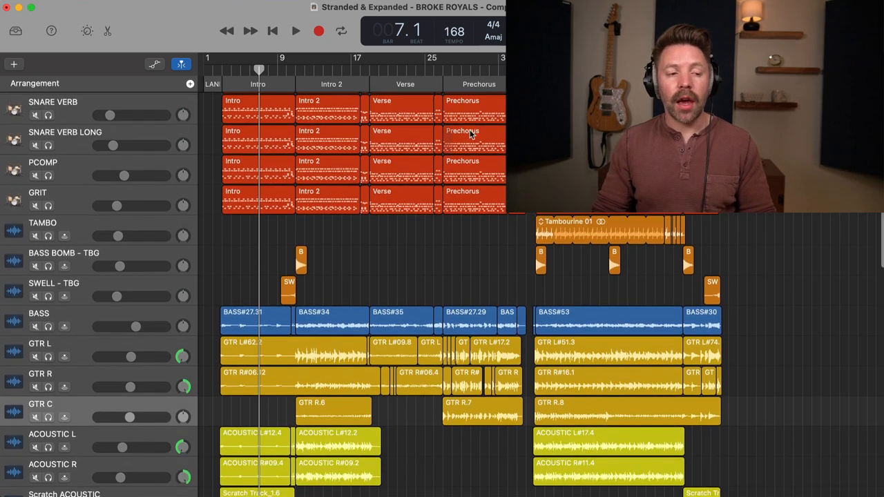
Show automation lanes for all tracks, including GTR C's Graphic EQ on/off curve.
{"action": "scroll", "scroll_direction": "down", "scroll_amount": 3}
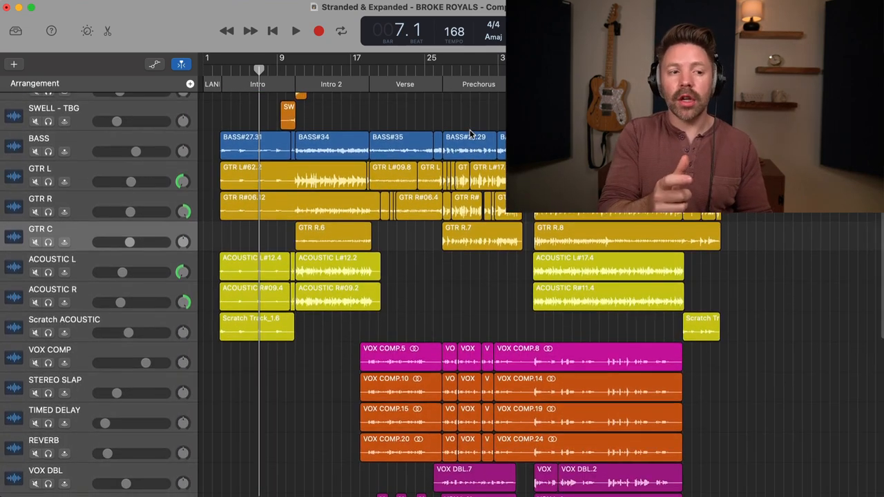
{"action": "key", "text": "a"}
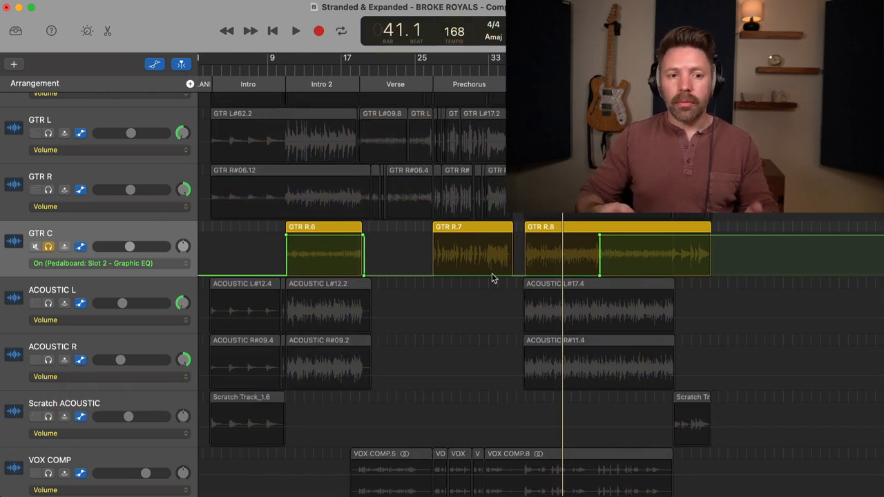
Display GTR C's Amp Designer settings and close the Pedalboard window.
{"action": "left_click", "coordinate": [296, 30]}
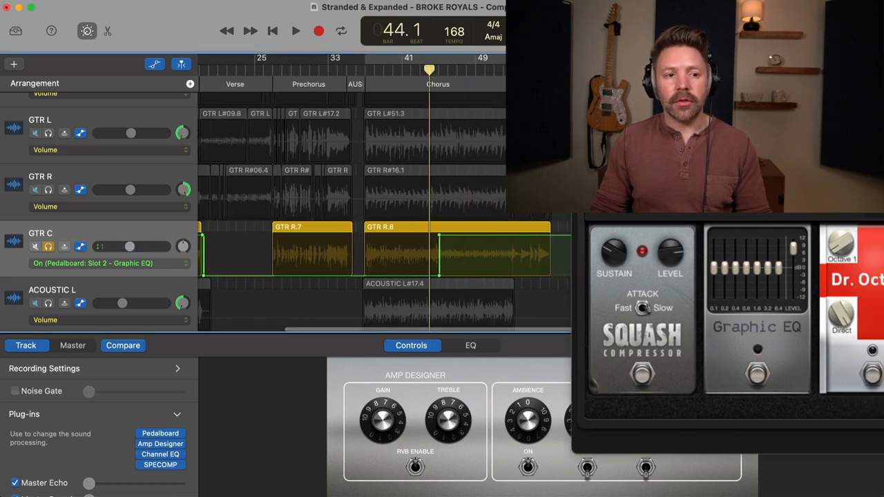
{"action": "left_click", "coordinate": [296, 30]}
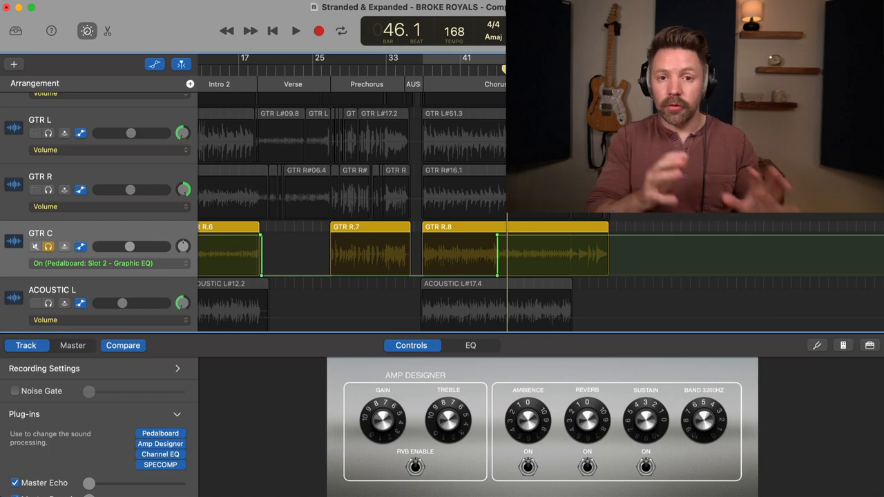
Keep Graphic EQ on/off as GTR C's automation parameter and scroll down the tracks.
{"action": "left_click", "coordinate": [107, 264]}
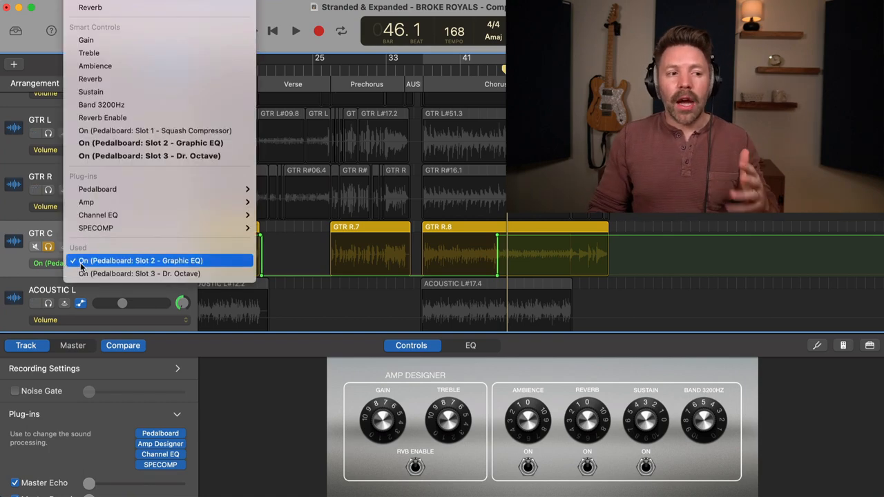
{"action": "left_click", "coordinate": [140, 260]}
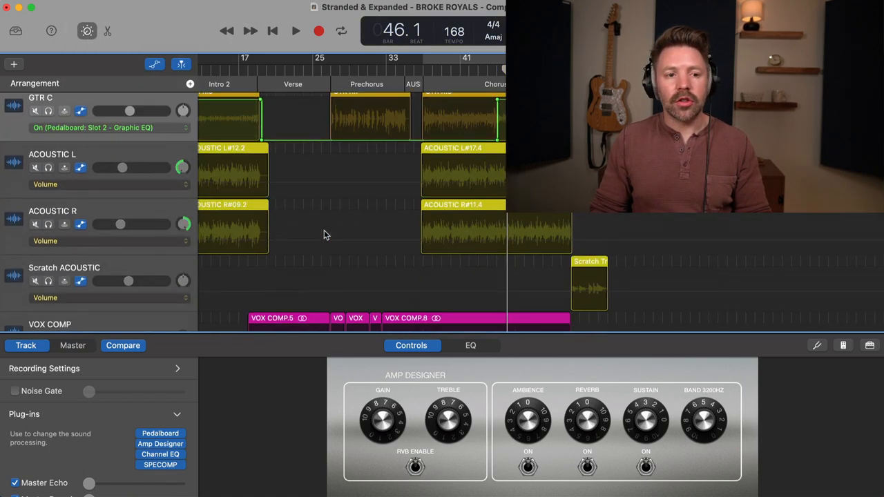
{"action": "scroll", "scroll_direction": "down", "scroll_amount": 3}
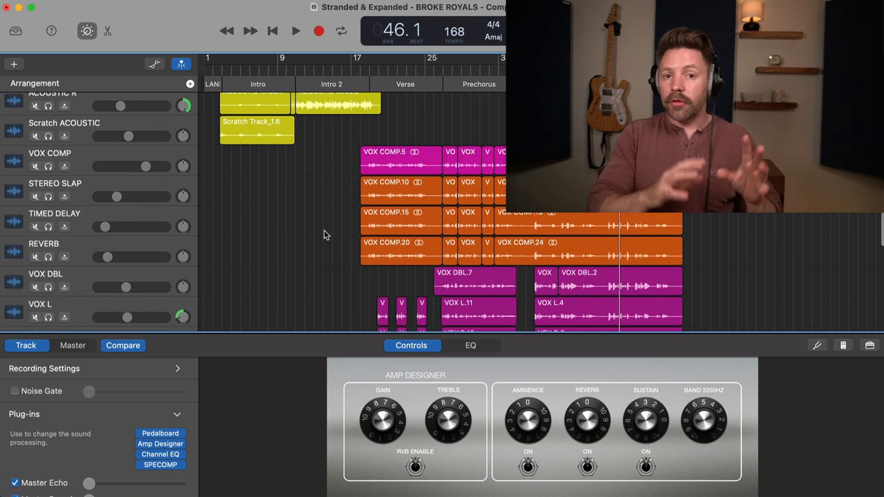
Review the drum, bass and guitar tracks, then select the GRIT drum track.
{"action": "scroll", "scroll_direction": "up", "scroll_amount": 3}
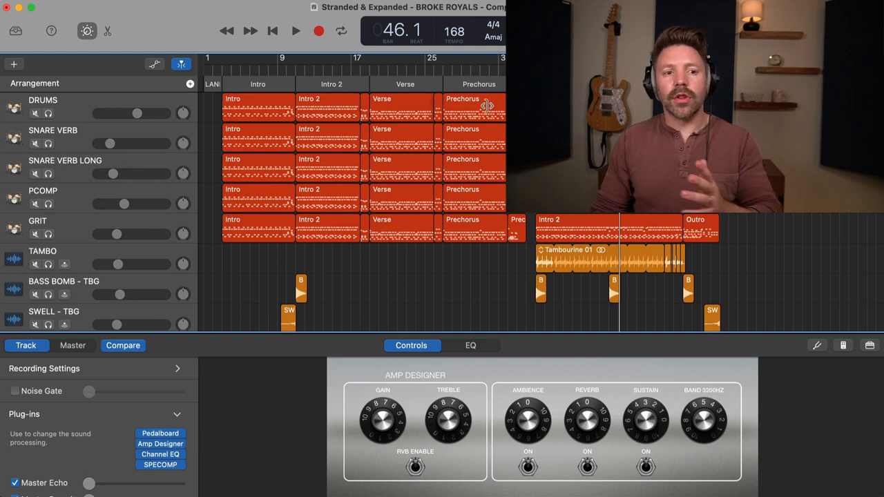
{"action": "scroll", "scroll_direction": "down", "scroll_amount": 3}
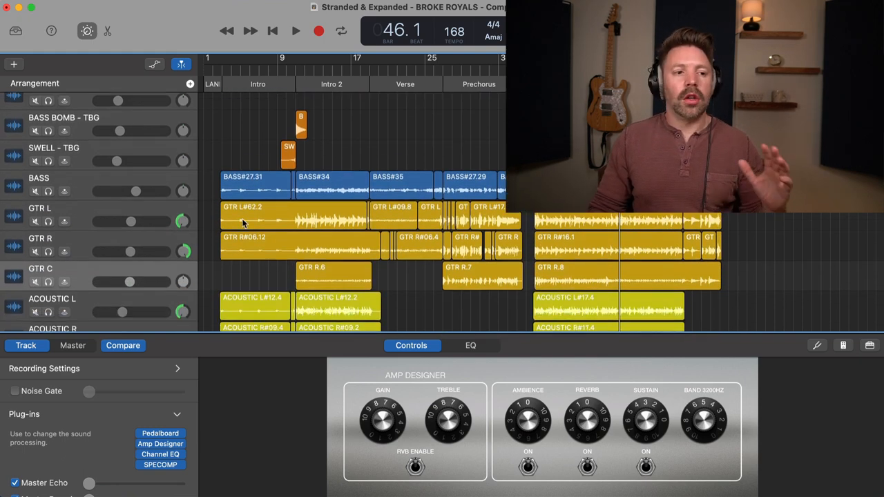
{"action": "scroll", "scroll_direction": "down", "scroll_amount": 3}
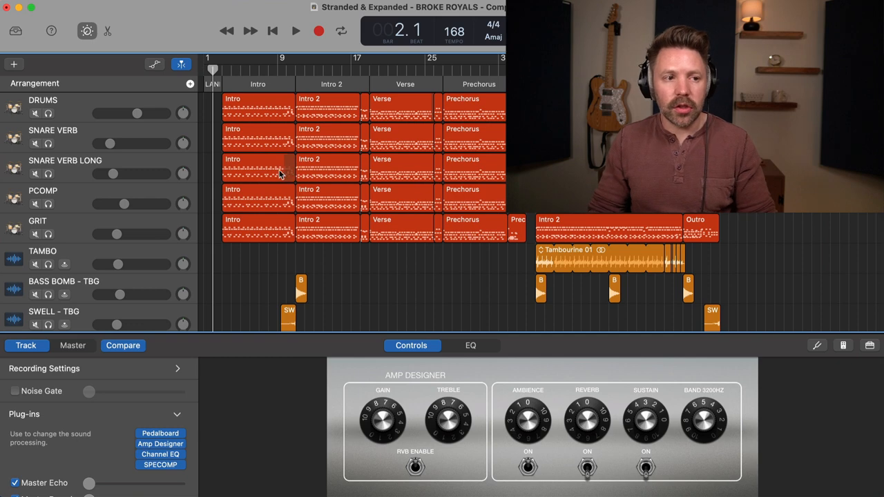
{"action": "scroll", "scroll_direction": "down", "scroll_amount": 3}
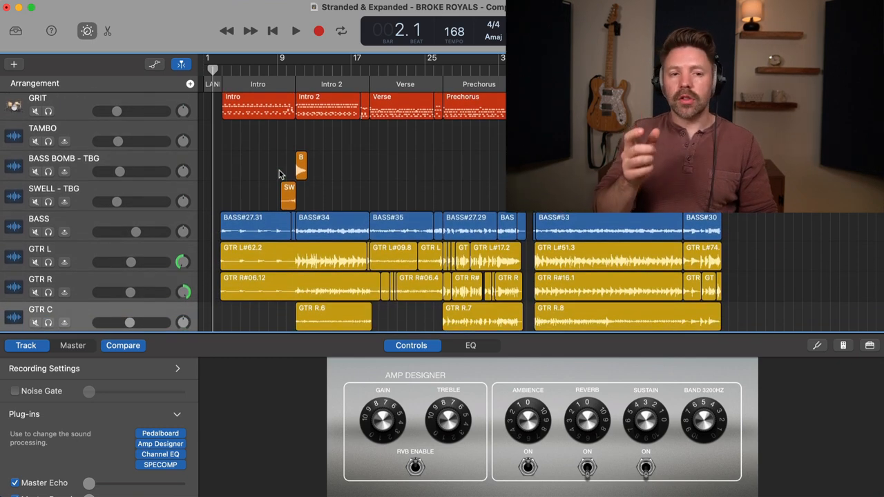
{"action": "left_click", "coordinate": [295, 32]}
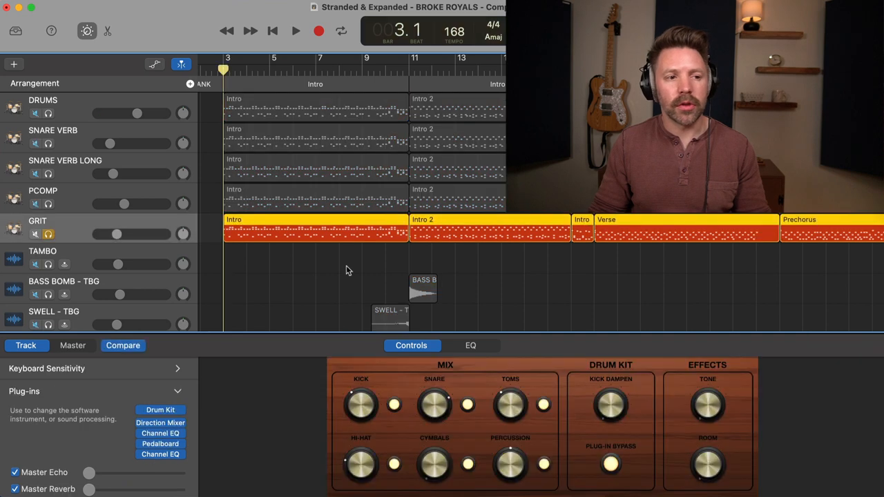
Unsolo the drums and audition the intro-to-Intro 2 transition.
{"action": "left_click", "coordinate": [296, 31]}
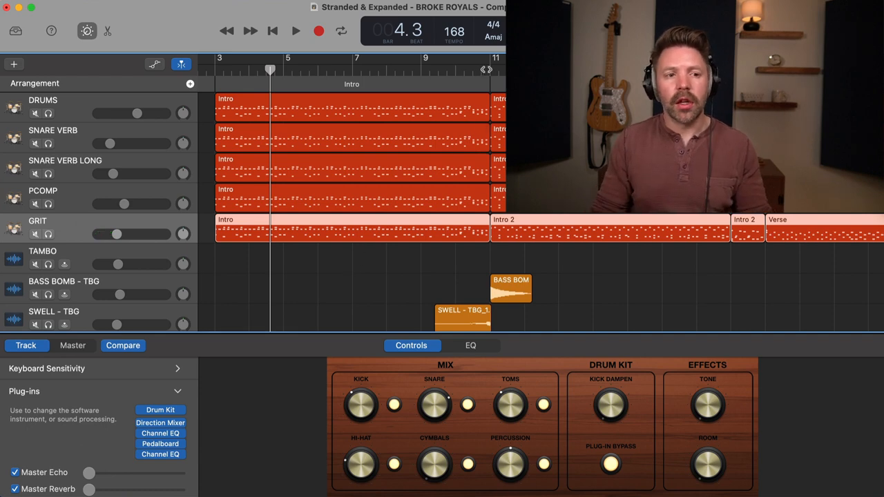
{"action": "left_click", "coordinate": [296, 31]}
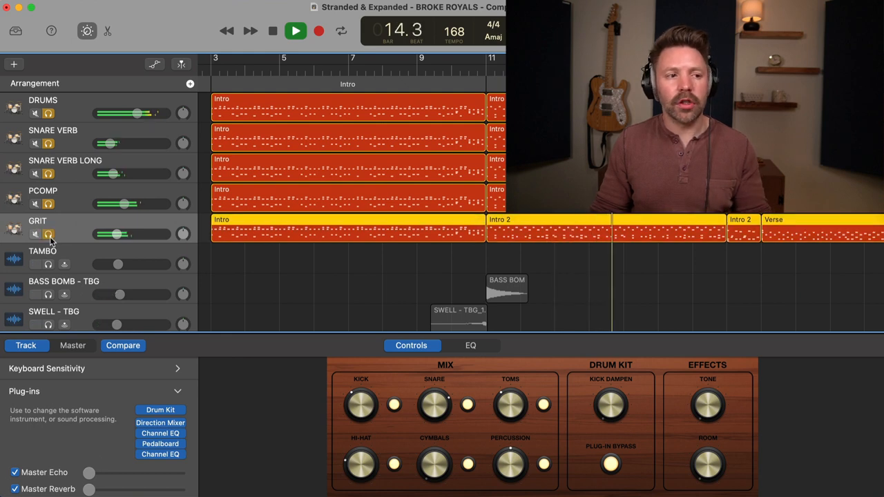
{"action": "left_click", "coordinate": [272, 30]}
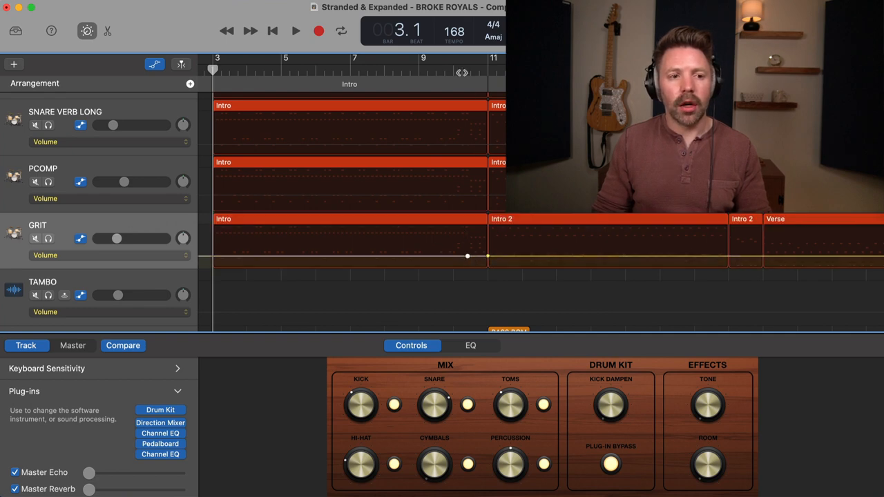
{"action": "left_click", "coordinate": [296, 30]}
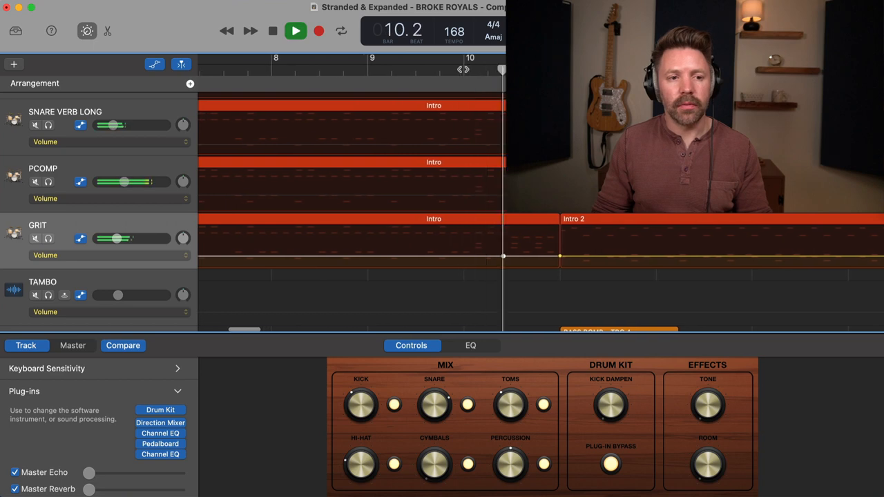
{"action": "left_click", "coordinate": [295, 30]}
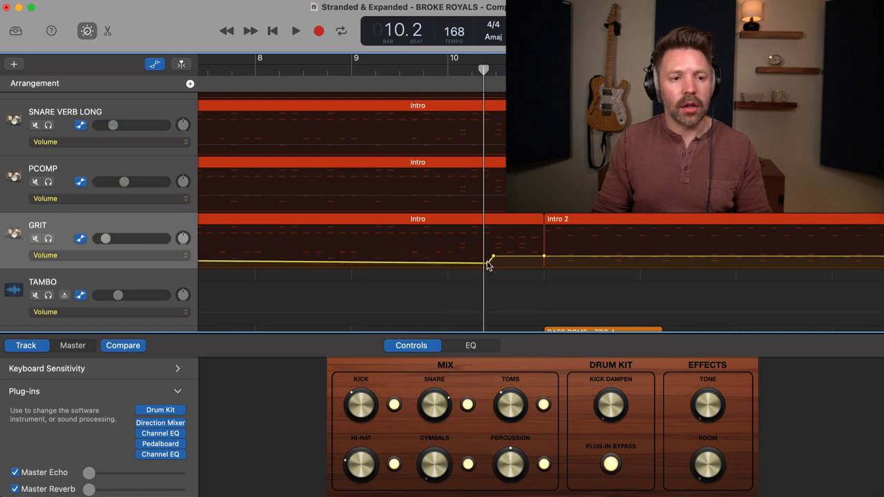
Lower GRIT's intro volume to -24.1 dB before Intro 2 and audition it.
{"action": "left_click_drag", "start_coordinate": [490, 257], "coordinate": [491, 261]}
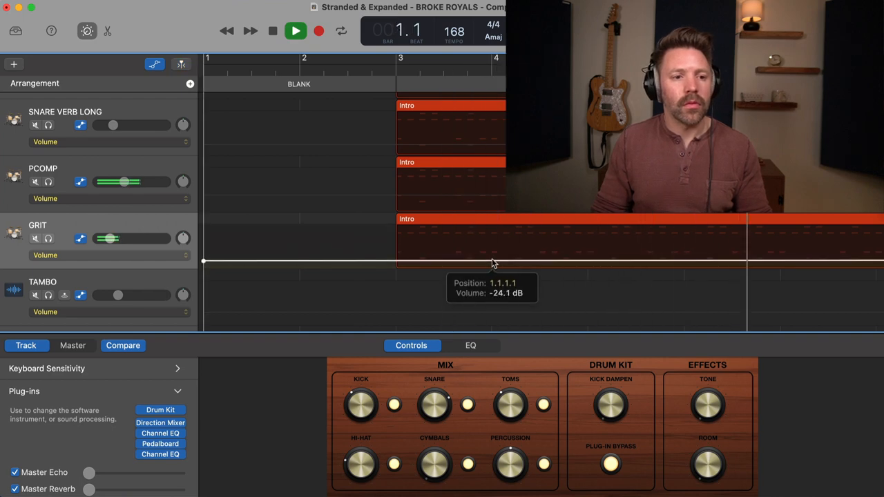
{"action": "left_click_drag", "start_coordinate": [494, 263], "coordinate": [493, 261]}
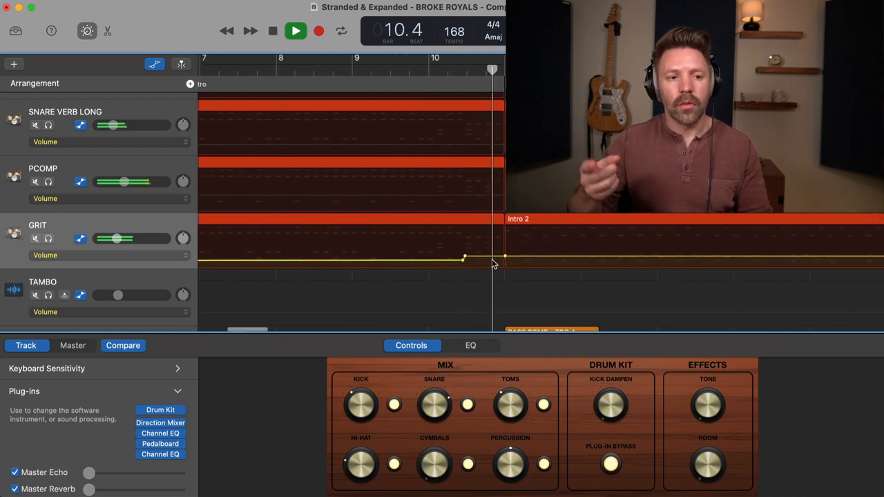
{"action": "left_click", "coordinate": [272, 31]}
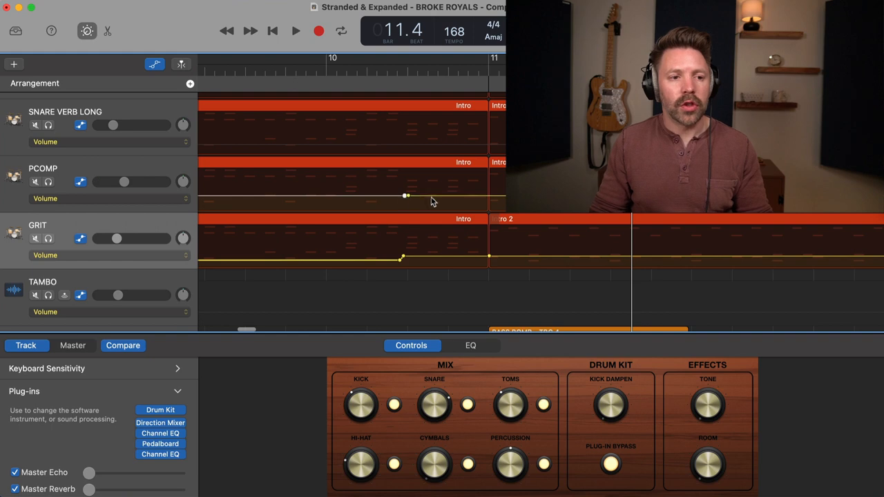
Add PCOMP volume points before bar 11 and raise that section to -6.2 dB.
{"action": "left_click_drag", "start_coordinate": [406, 196], "coordinate": [483, 195]}
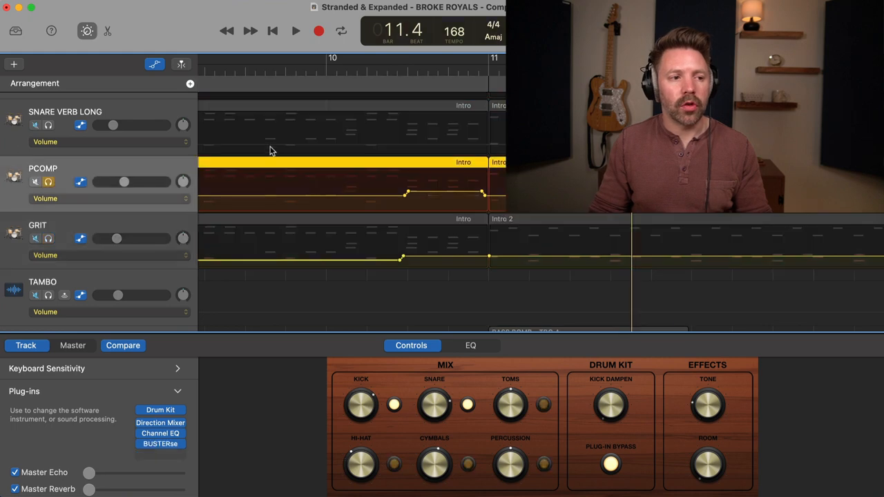
{"action": "left_click", "coordinate": [295, 30]}
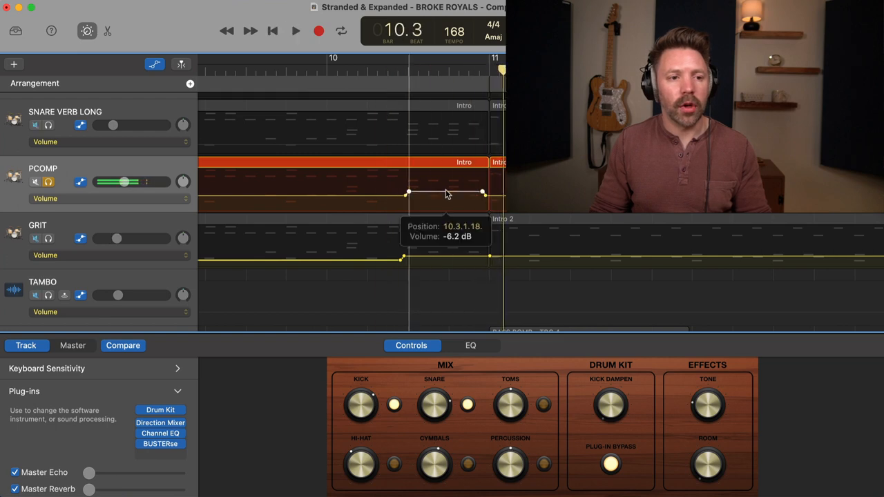
{"action": "left_click", "coordinate": [295, 31]}
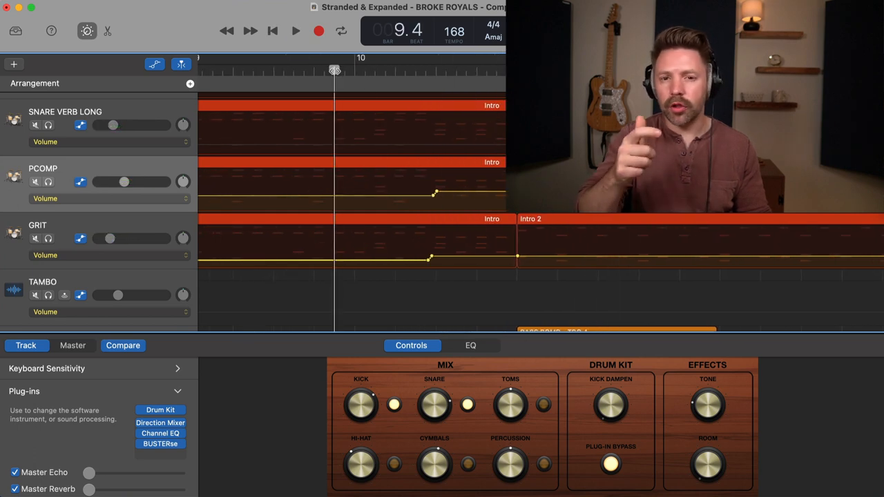
{"action": "left_click", "coordinate": [295, 30]}
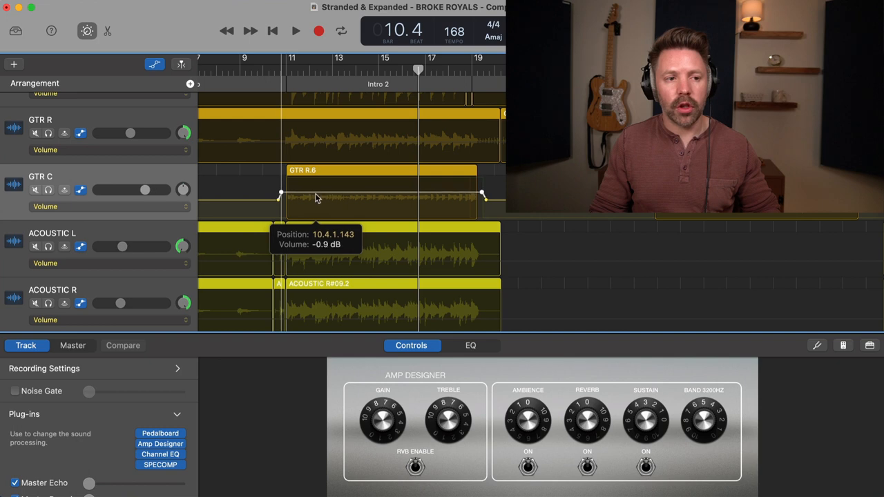
Raise GTR C's volume across the GTR R.6 region to -0.9 dB.
{"action": "left_click_drag", "start_coordinate": [314, 196], "coordinate": [315, 202]}
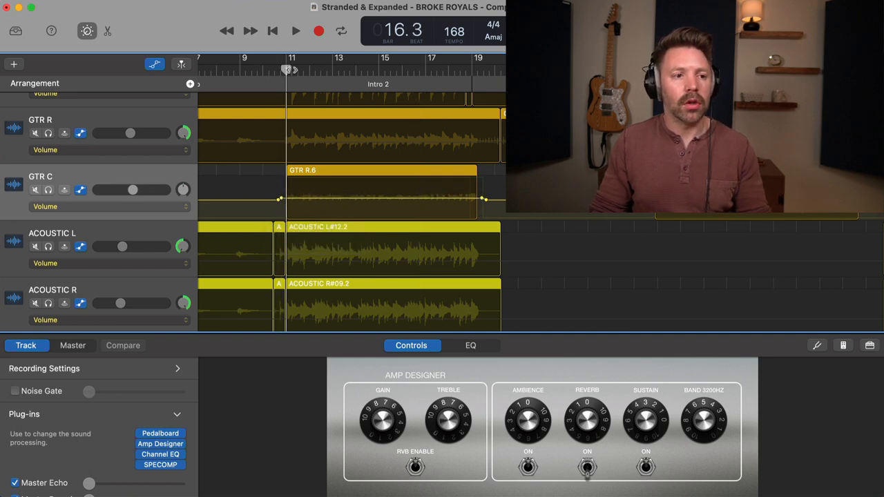
{"action": "left_click", "coordinate": [296, 31]}
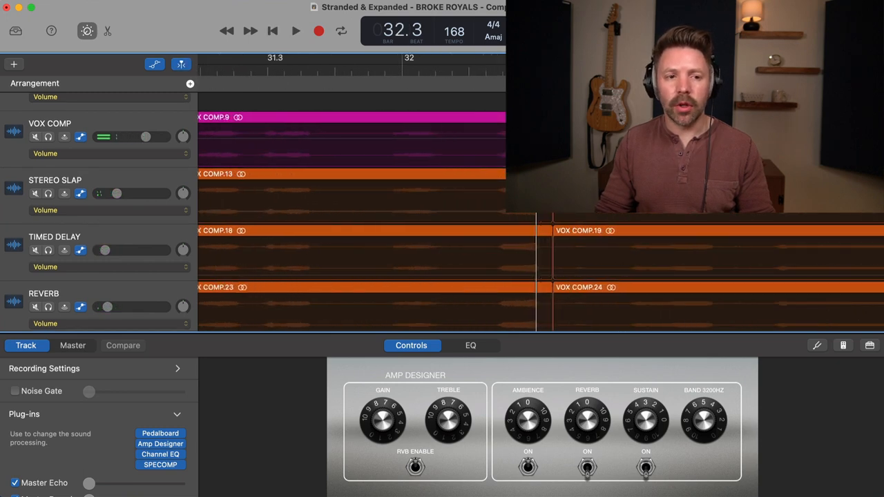
Add VOX COMP volume points at the VOX COMP.8 region.
{"action": "left_click", "coordinate": [296, 31]}
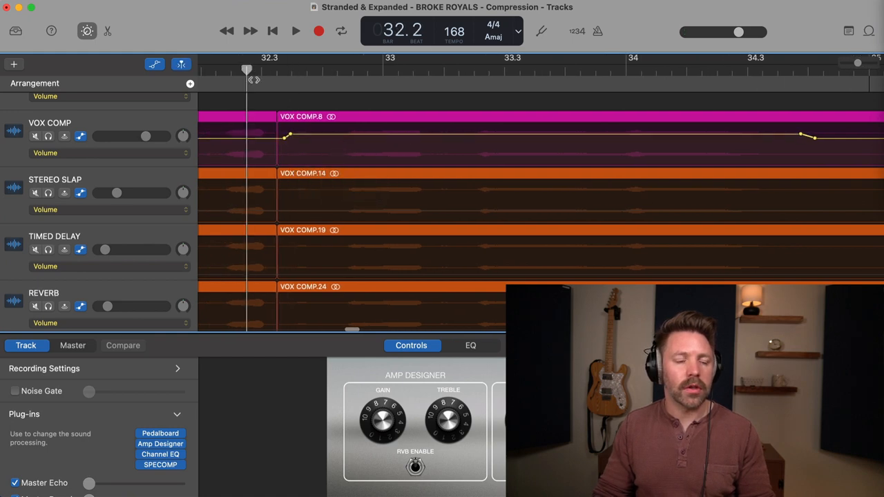
{"action": "left_click", "coordinate": [295, 31]}
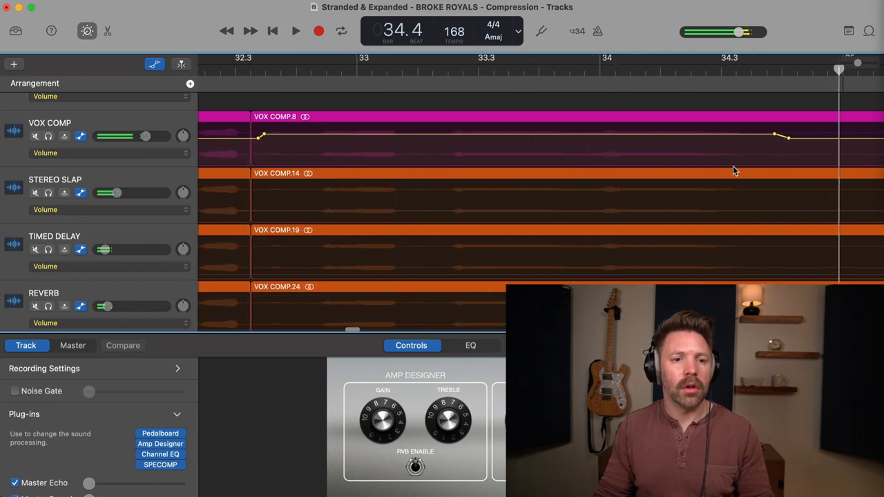
{"action": "left_click_drag", "start_coordinate": [774, 136], "coordinate": [773, 134]}
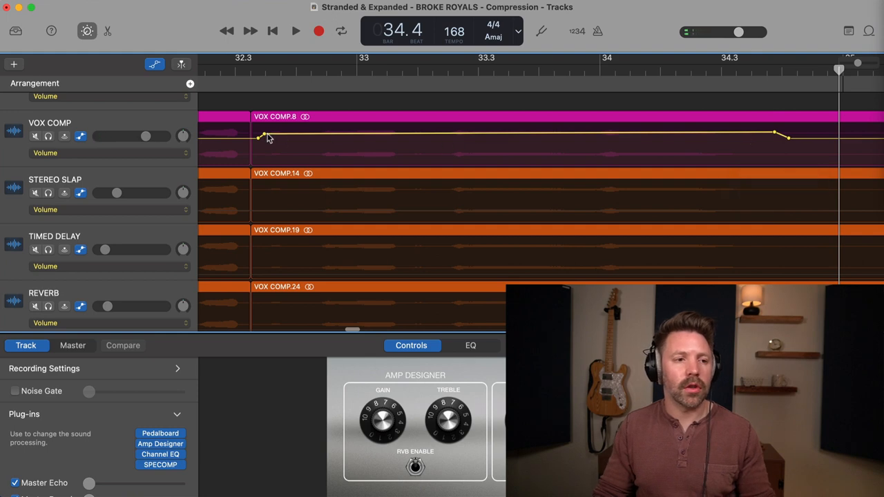
Raise the VOX COMP.8 vocal level to +1.1 dB and play it back.
{"action": "left_click_drag", "start_coordinate": [261, 138], "coordinate": [261, 133]}
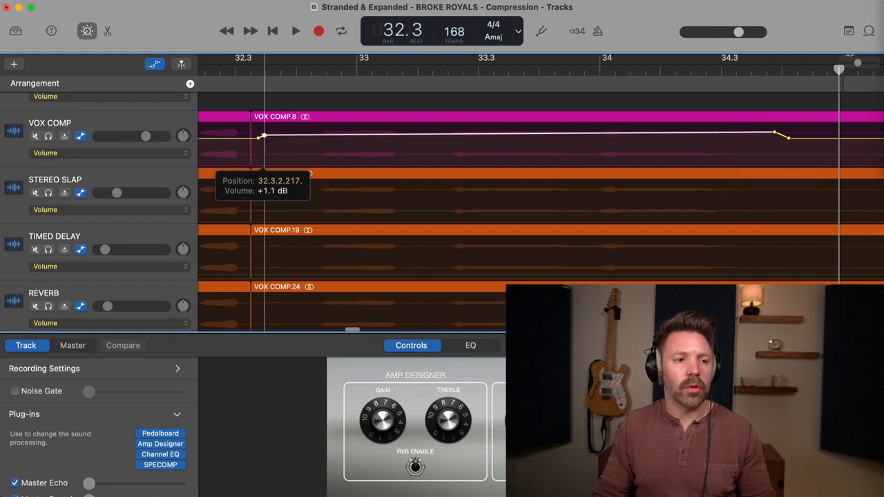
{"action": "left_click", "coordinate": [295, 30]}
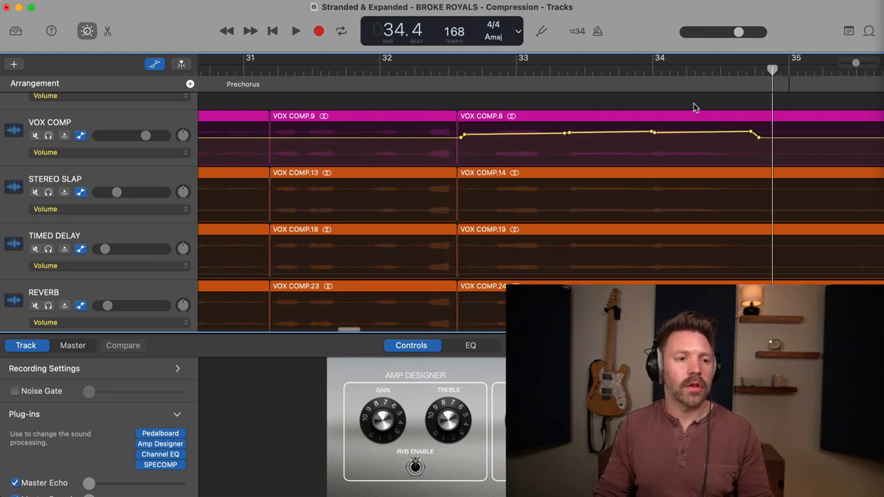
{"action": "left_click", "coordinate": [296, 31]}
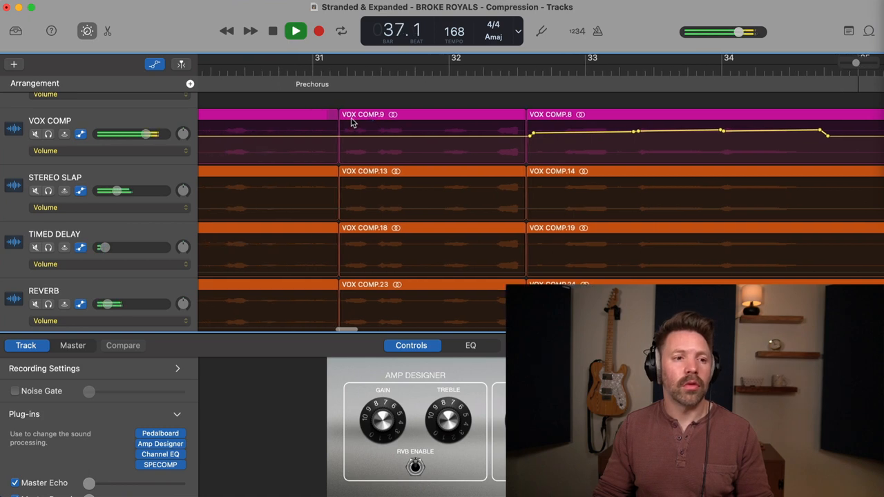
Stop playback and dip VOX COMP to -0.3 dB near bar 30.4.
{"action": "left_click", "coordinate": [295, 30]}
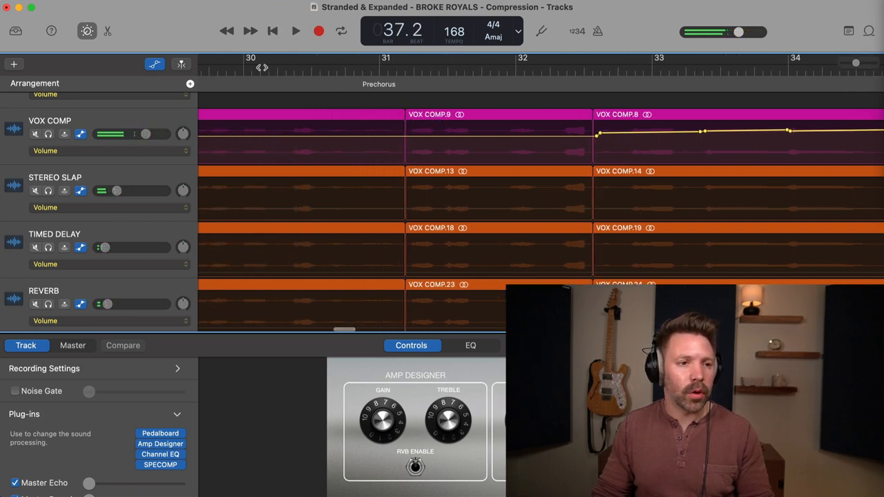
{"action": "left_click", "coordinate": [295, 31]}
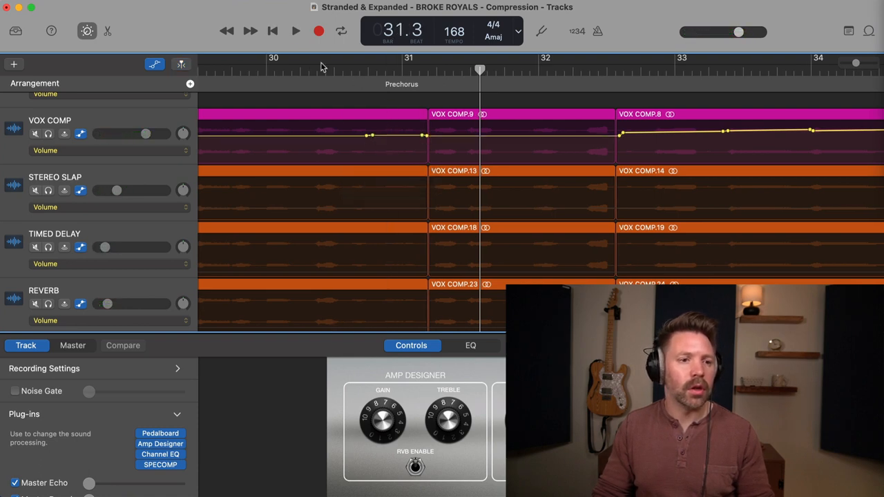
{"action": "left_click", "coordinate": [296, 31]}
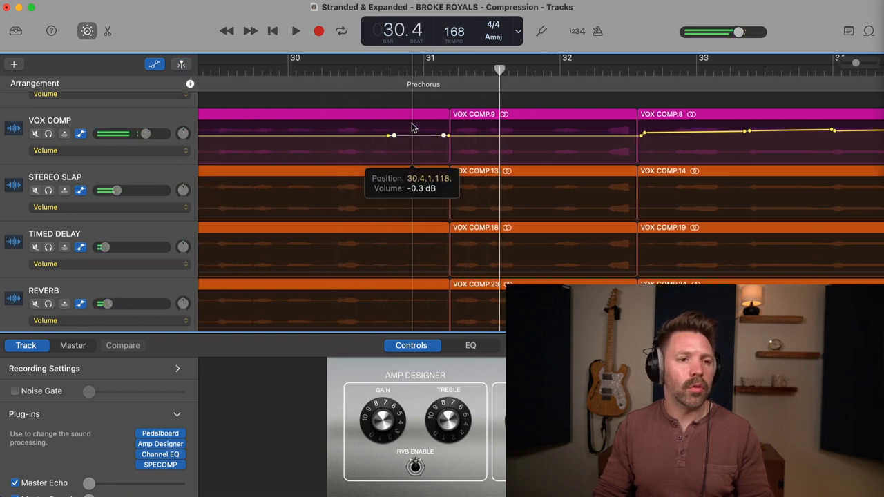
{"action": "left_click", "coordinate": [295, 31]}
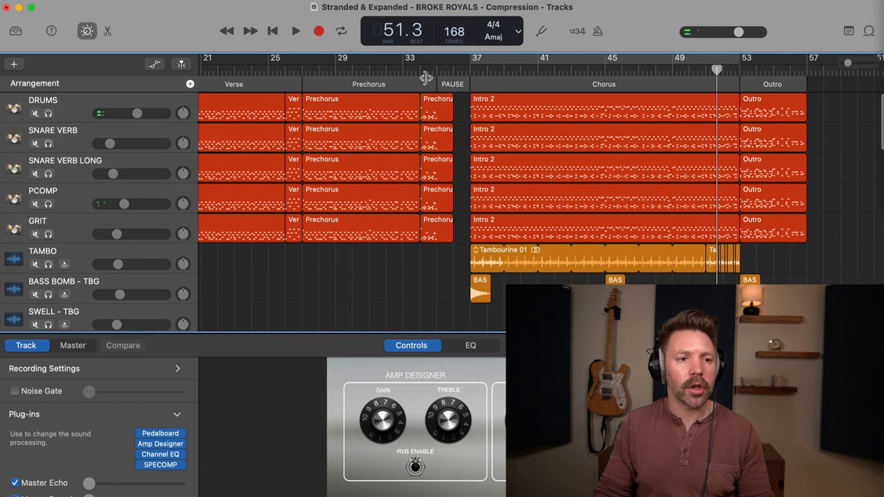
Zoom into the prechorus, audition it, and set PCOMP volume to -8.2 dB near bar 34.
{"action": "left_click", "coordinate": [296, 30]}
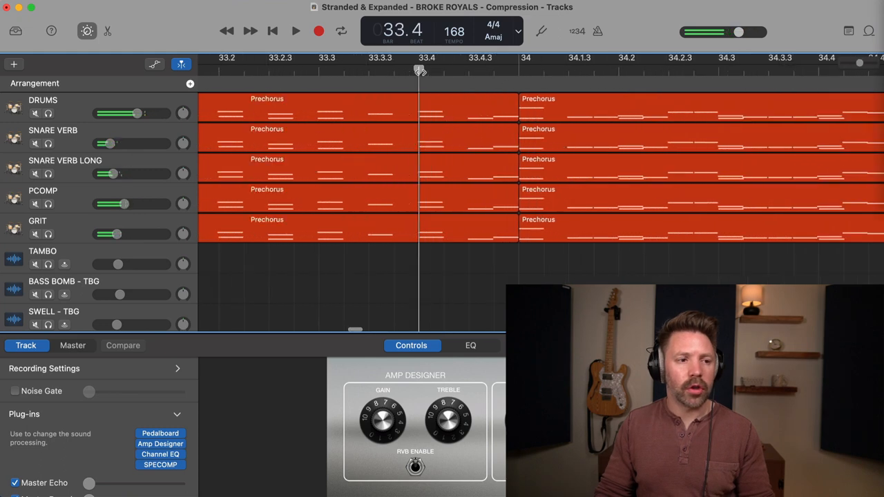
{"action": "left_click", "coordinate": [295, 30]}
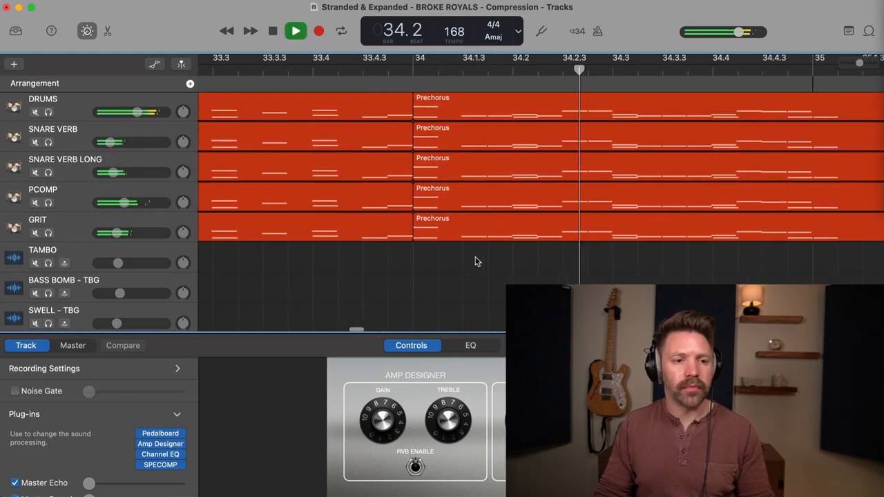
{"action": "left_click", "coordinate": [272, 30]}
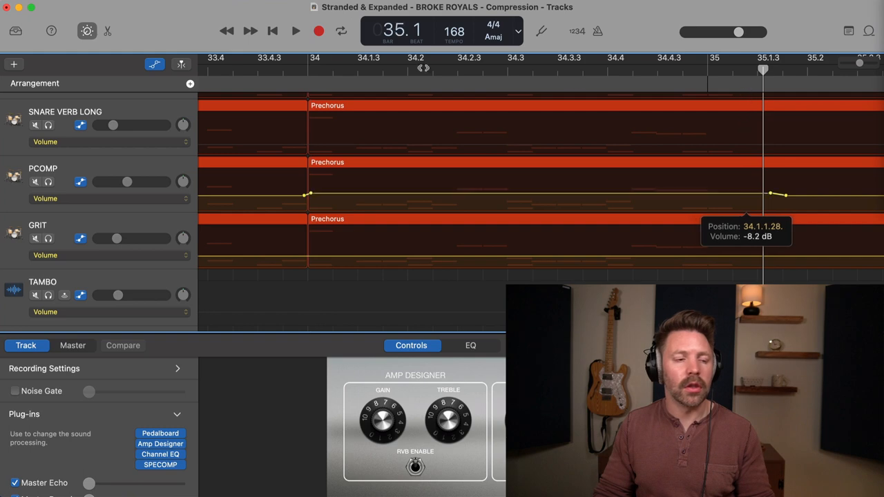
{"action": "left_click", "coordinate": [296, 31]}
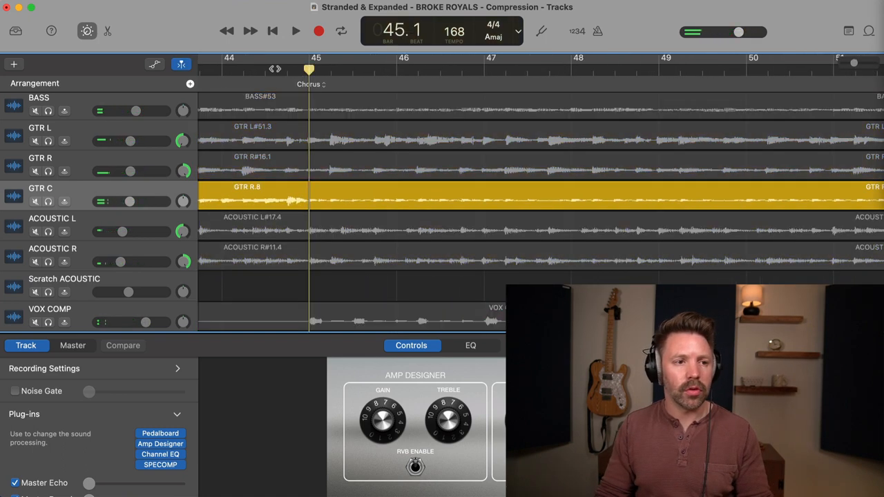
Show volume automation, scroll to the outro, and add a GTR C point at bar 53.
{"action": "left_click", "coordinate": [295, 30]}
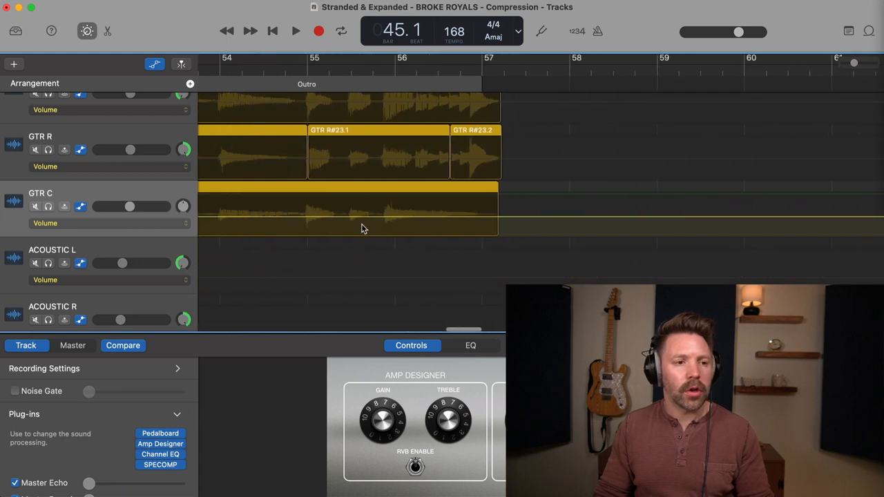
{"action": "scroll", "scroll_direction": "left", "scroll_amount": 3}
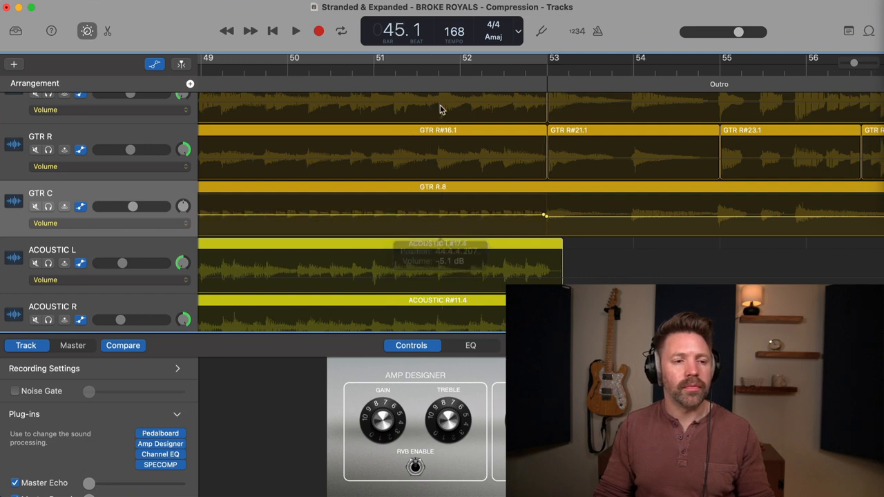
{"action": "left_click", "coordinate": [295, 30]}
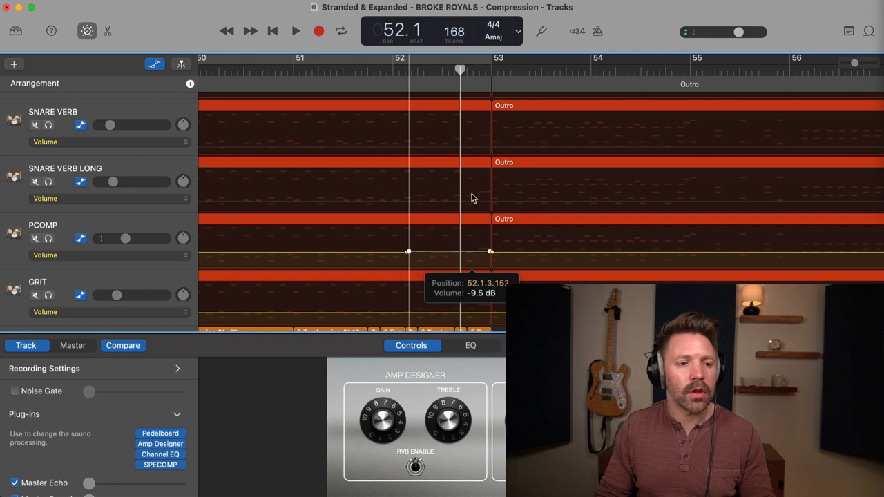
Add PCOMP volume points near bar 53 (about -9.5 dB) and bar 57, raise the last, and audition.
{"action": "left_click", "coordinate": [296, 31]}
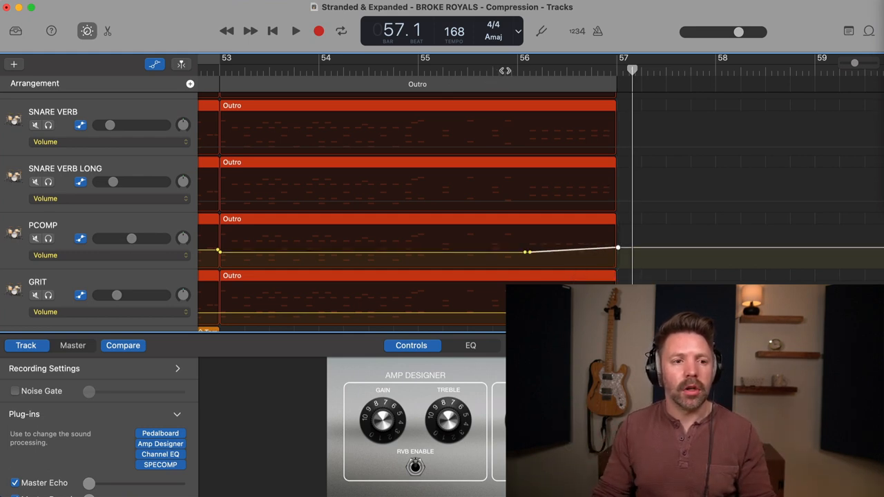
{"action": "left_click", "coordinate": [296, 31]}
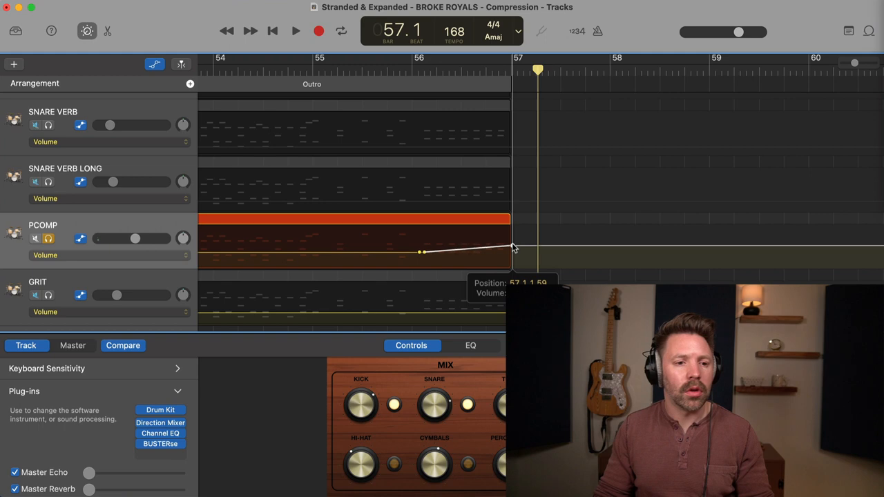
{"action": "left_click", "coordinate": [295, 31]}
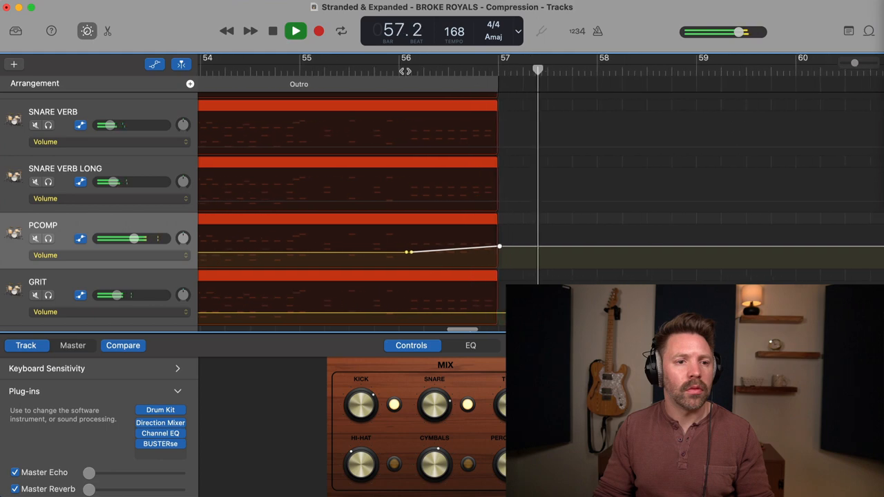
{"action": "left_click", "coordinate": [295, 30]}
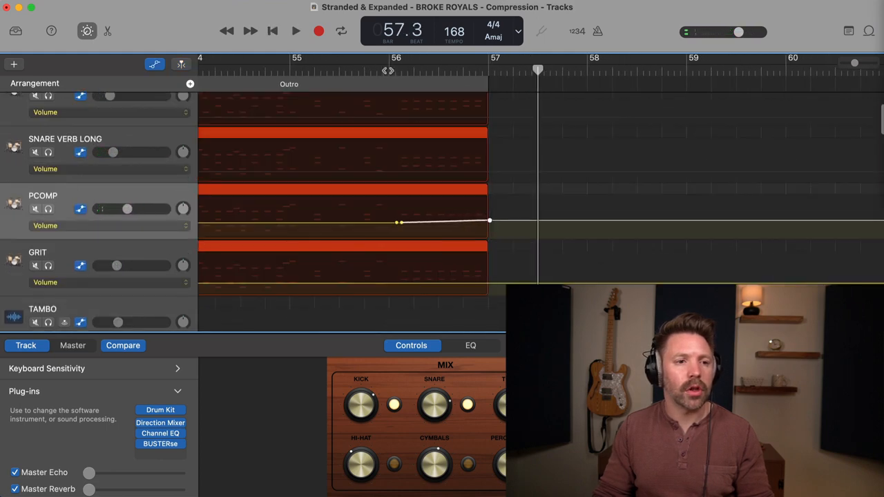
{"action": "left_click", "coordinate": [296, 31]}
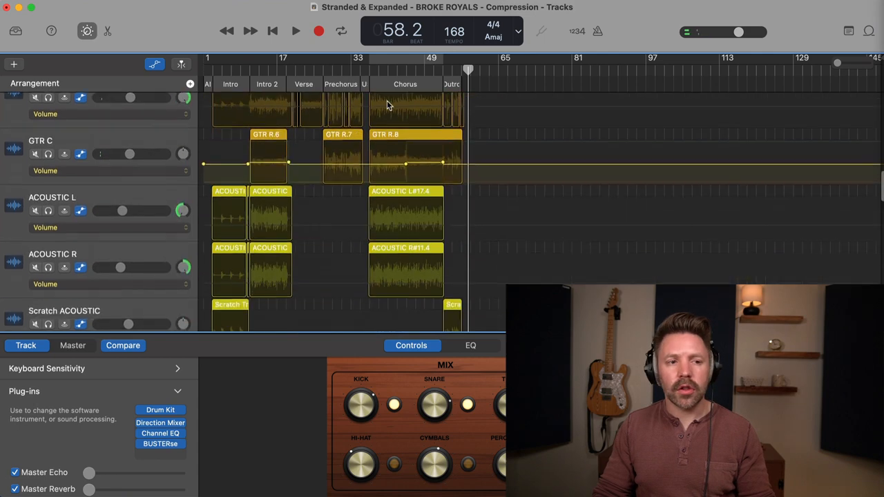
Zoom into the vocal tracks, audition the verse, and show the STEREO SLAP volume lane near bar 36.
{"action": "scroll", "scroll_direction": "down", "scroll_amount": 3}
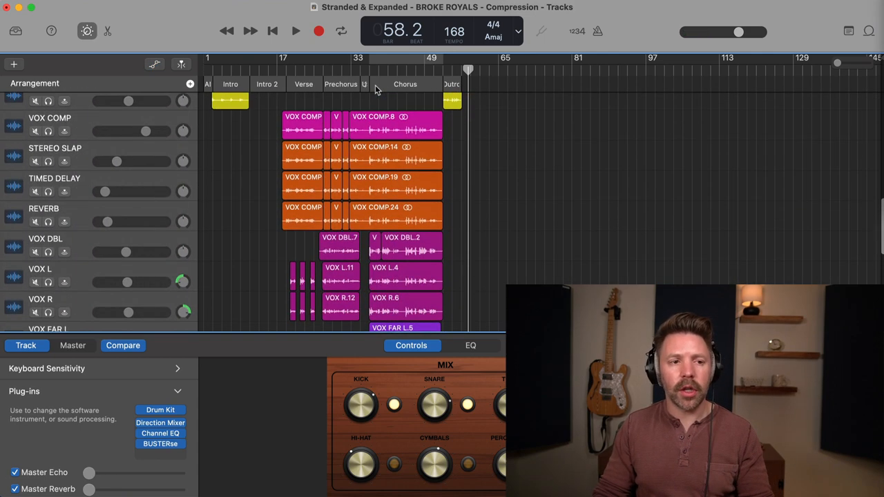
{"action": "left_click", "coordinate": [324, 68]}
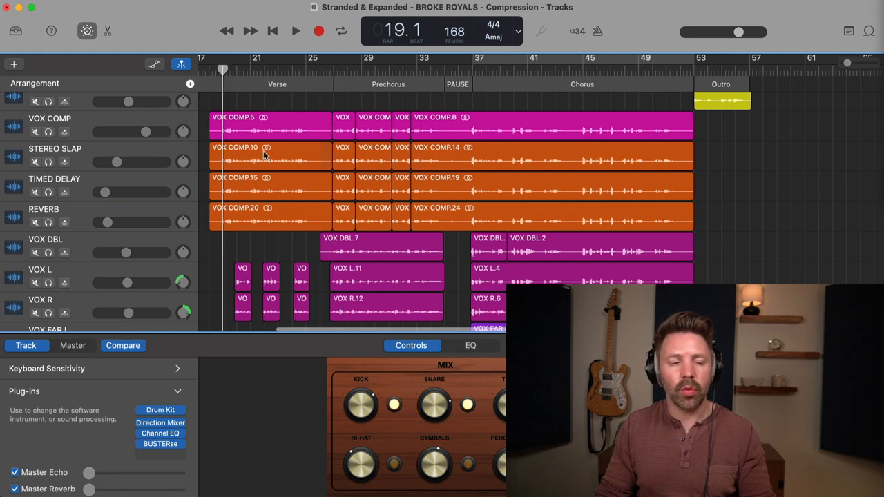
{"action": "left_click", "coordinate": [296, 31]}
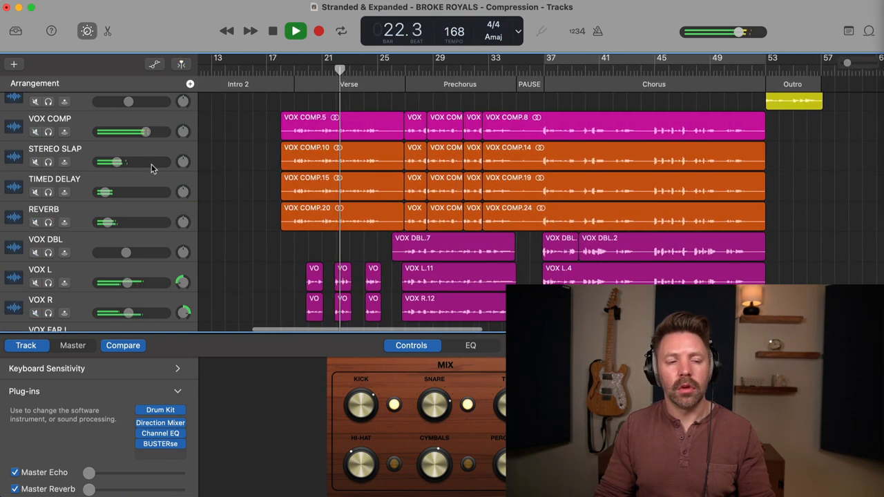
{"action": "left_click", "coordinate": [272, 31]}
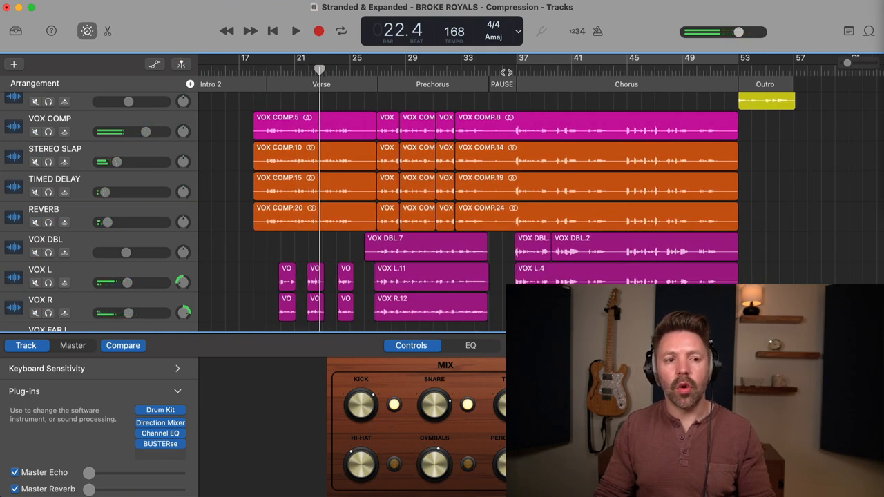
{"action": "left_click", "coordinate": [296, 30]}
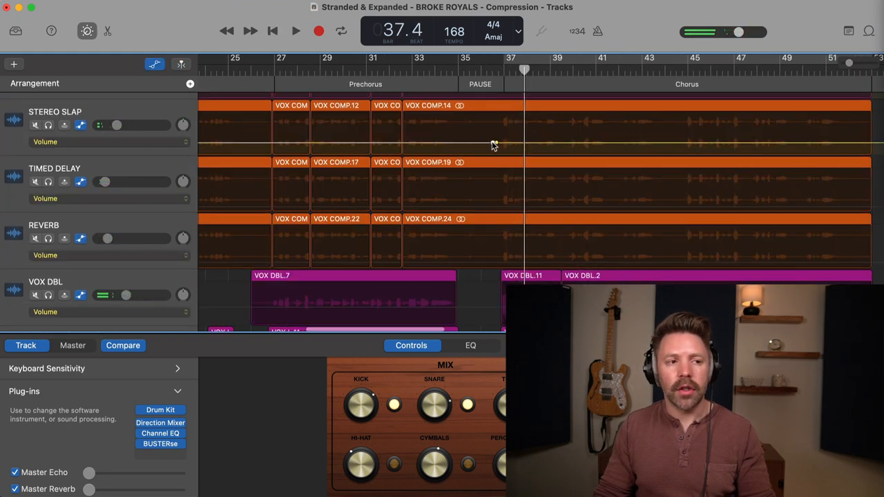
Drag STEREO SLAP, TIMED DELAY and REVERB volume points up near bar 37 before the chorus.
{"action": "left_click_drag", "start_coordinate": [494, 142], "coordinate": [496, 143]}
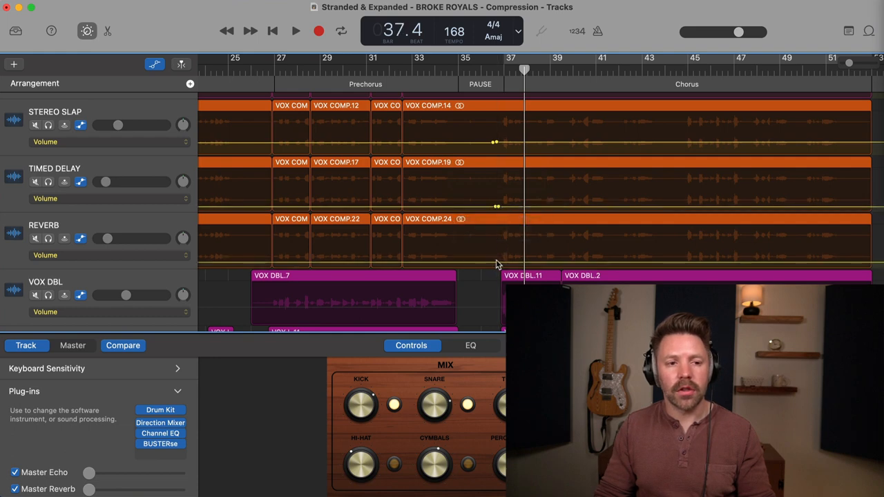
{"action": "left_click", "coordinate": [296, 30]}
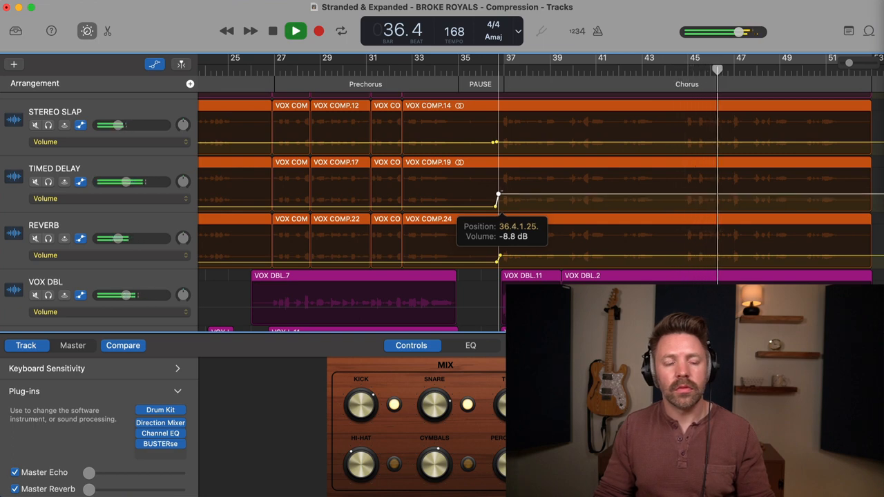
{"action": "left_click_drag", "start_coordinate": [499, 194], "coordinate": [498, 201]}
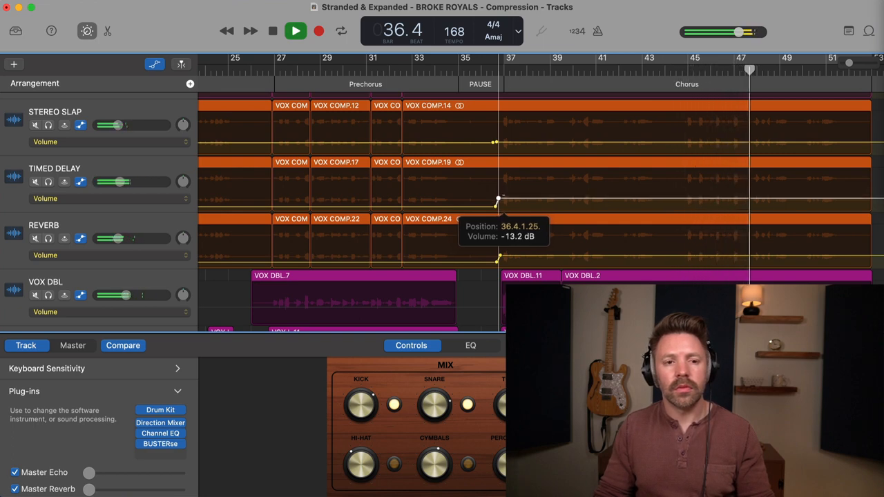
{"action": "left_click_drag", "start_coordinate": [497, 200], "coordinate": [498, 206]}
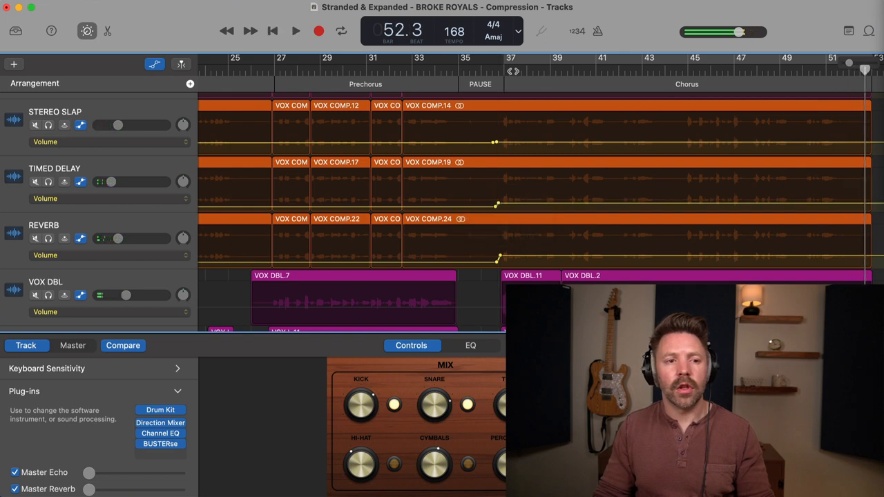
{"action": "left_click", "coordinate": [295, 30]}
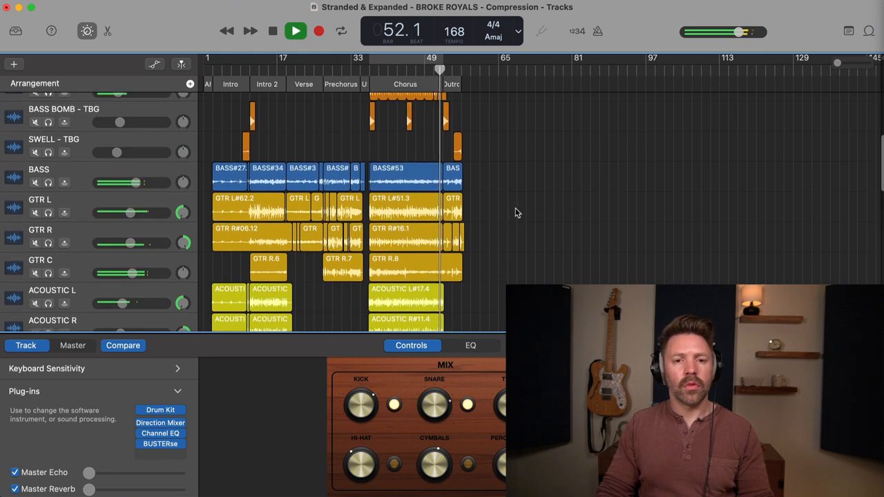
Stop playback and scroll down to reach the Master track's plug-in and output controls.
{"action": "left_click", "coordinate": [272, 30]}
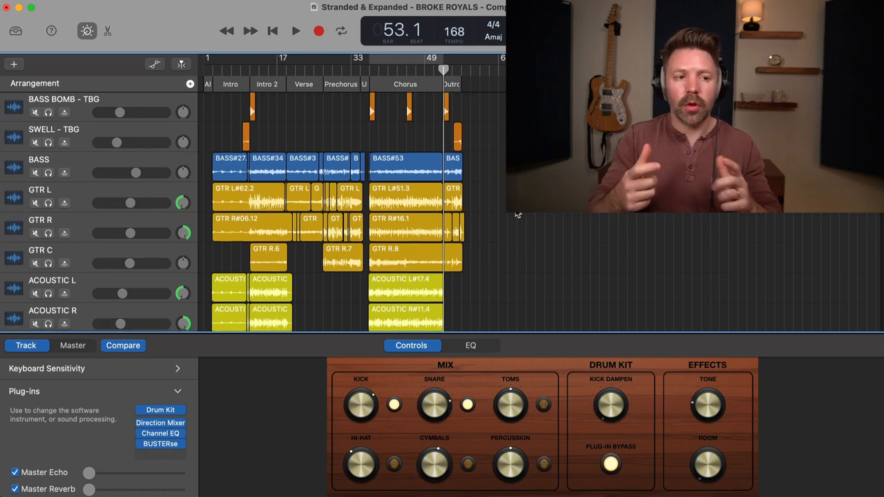
{"action": "scroll", "scroll_direction": "down", "scroll_amount": 3}
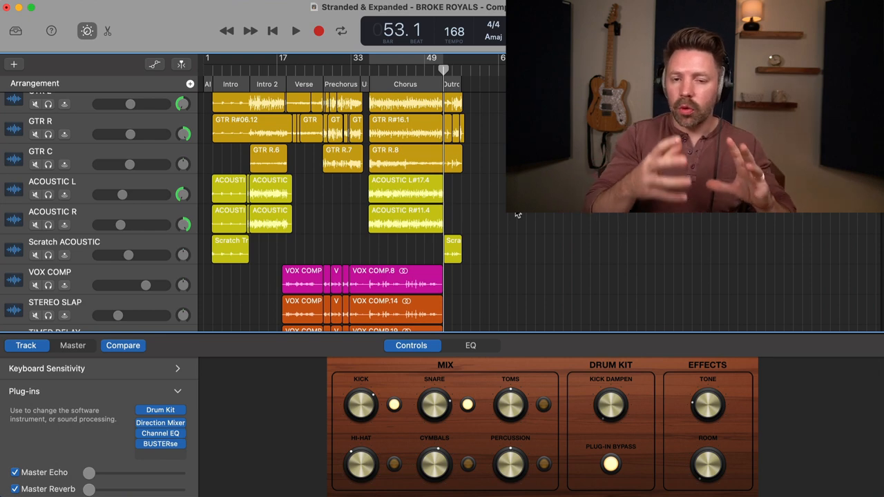
{"action": "scroll", "scroll_direction": "down", "scroll_amount": 3}
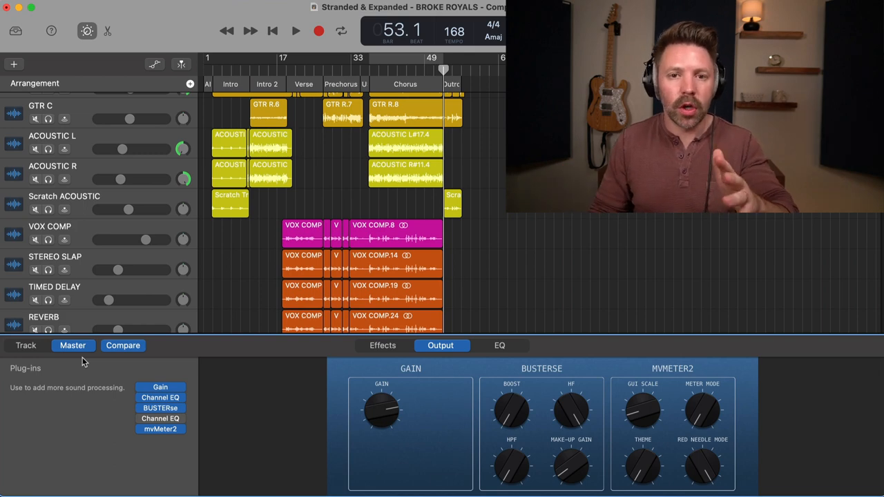
{"action": "mouse_move", "coordinate": [33, 367]}
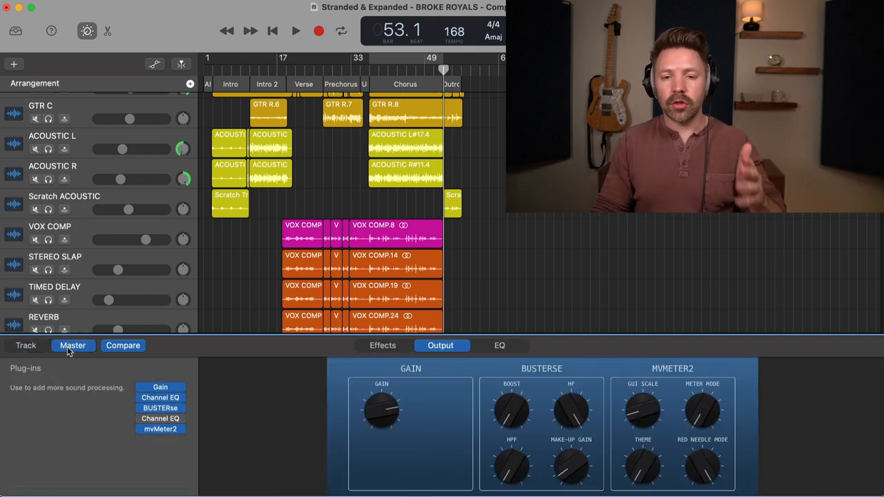
Add Dynamics > Limiter to the empty master plug-in slot below mvMeter2.
{"action": "left_click", "coordinate": [25, 345]}
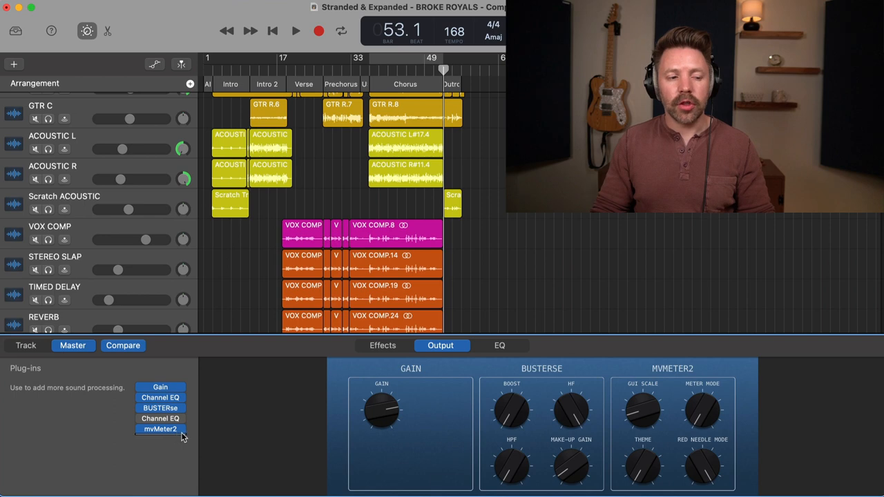
{"action": "left_click", "coordinate": [160, 429]}
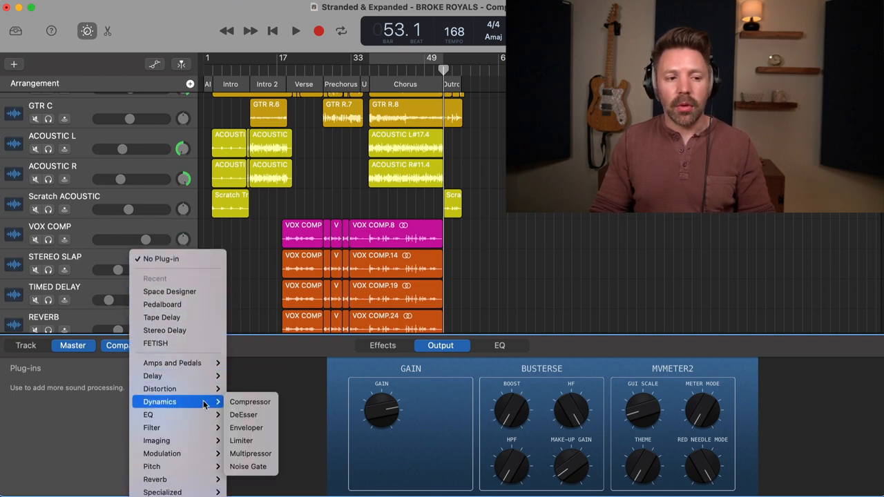
{"action": "left_click", "coordinate": [242, 441]}
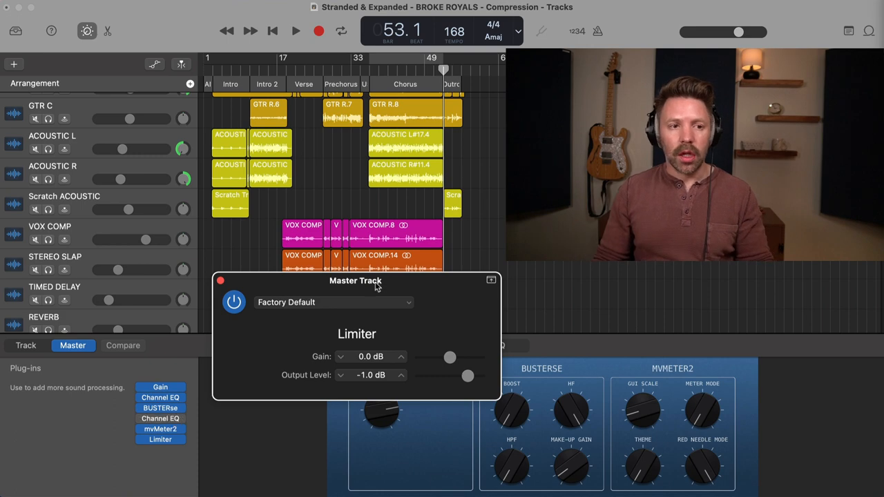
Audition the song while setting the master Limiter gain to +6.0 dB, then close the Limiter.
{"action": "left_click", "coordinate": [373, 58]}
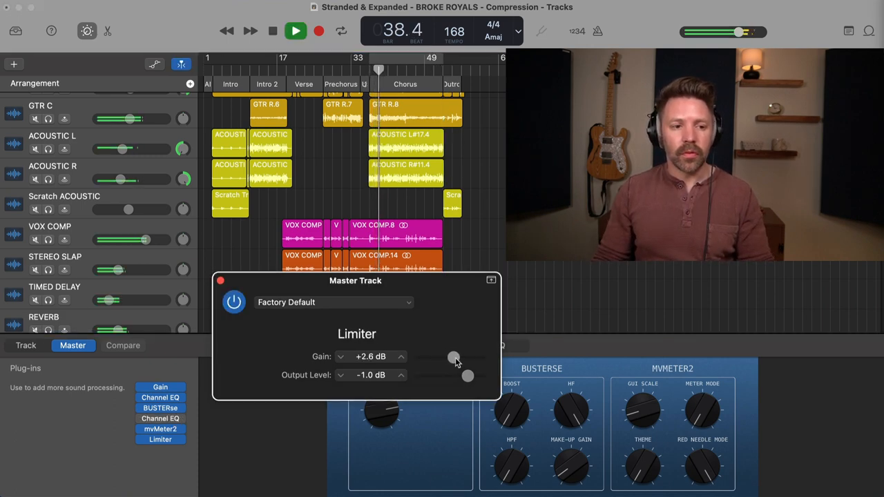
{"action": "left_click_drag", "start_coordinate": [454, 358], "coordinate": [459, 357]}
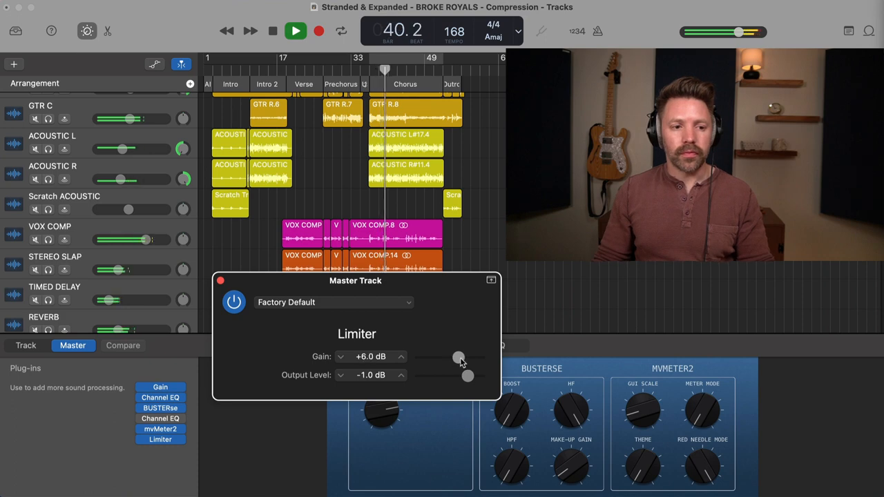
{"action": "left_click_drag", "start_coordinate": [460, 358], "coordinate": [464, 358]}
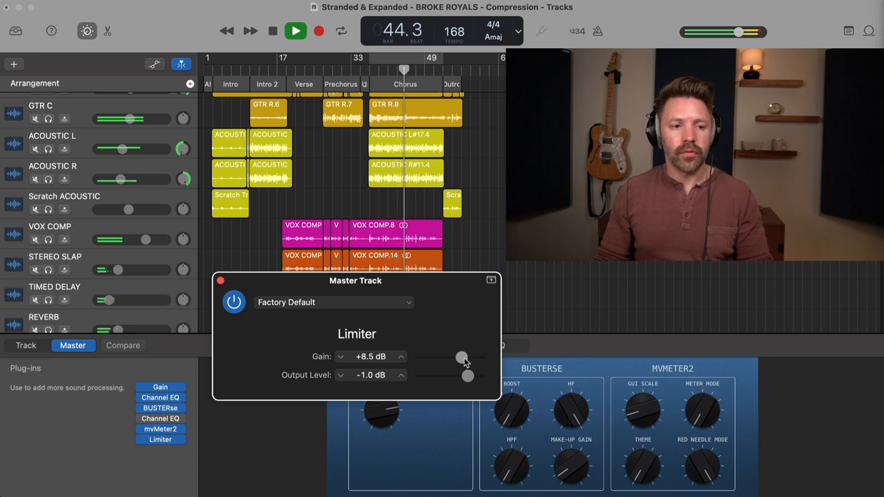
{"action": "left_click_drag", "start_coordinate": [462, 358], "coordinate": [460, 358]}
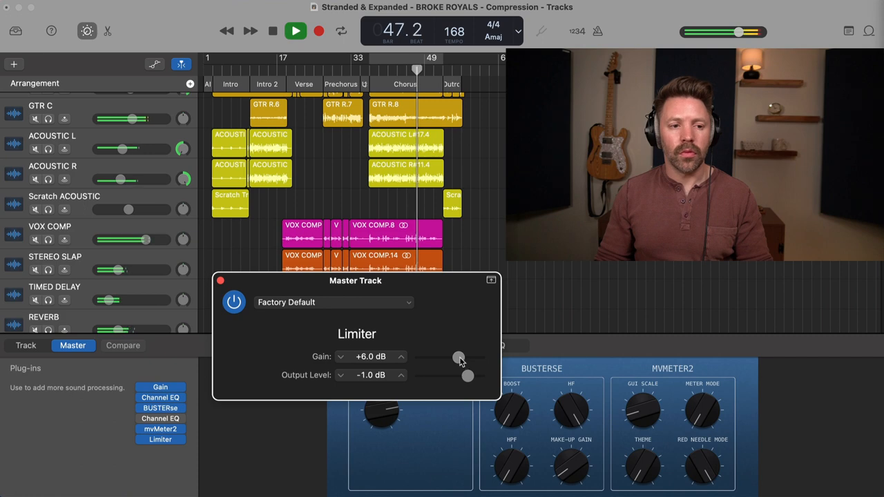
{"action": "left_click", "coordinate": [272, 31]}
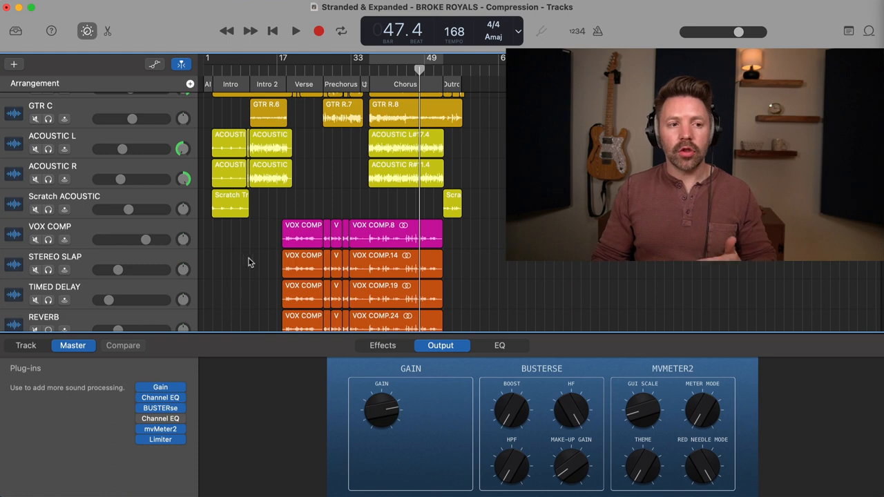
Zoom to the Outro, place the playhead near its end, and scroll down to the Master Track automation.
{"action": "left_click", "coordinate": [340, 31]}
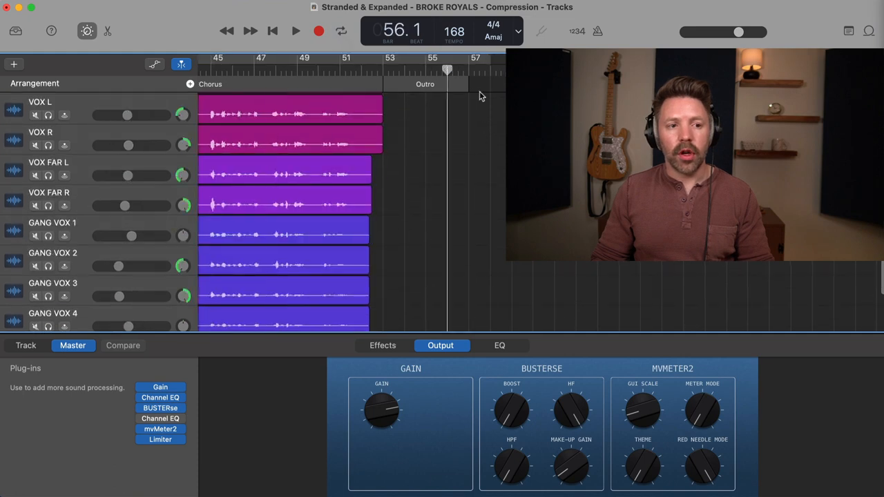
{"action": "left_click", "coordinate": [295, 31]}
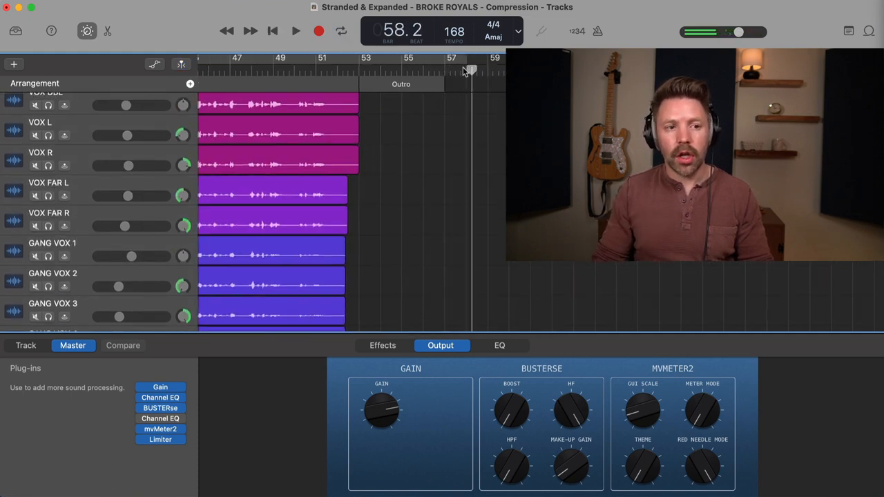
{"action": "scroll", "scroll_direction": "down", "scroll_amount": 3}
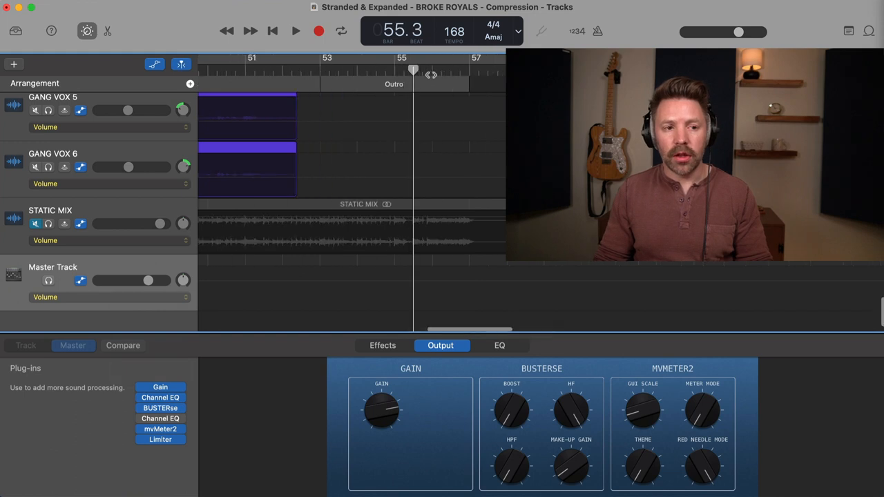
Draw a master volume fade-out at the Outro's end and audition it.
{"action": "left_click", "coordinate": [296, 30]}
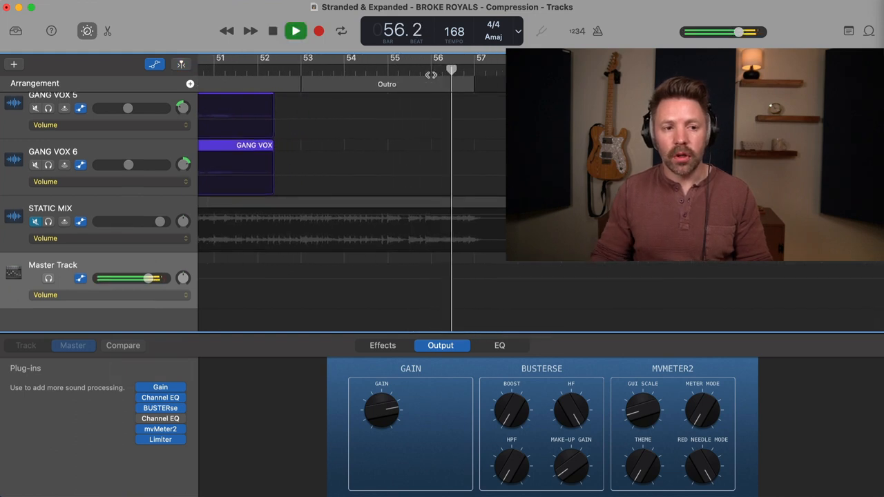
{"action": "left_click", "coordinate": [272, 30]}
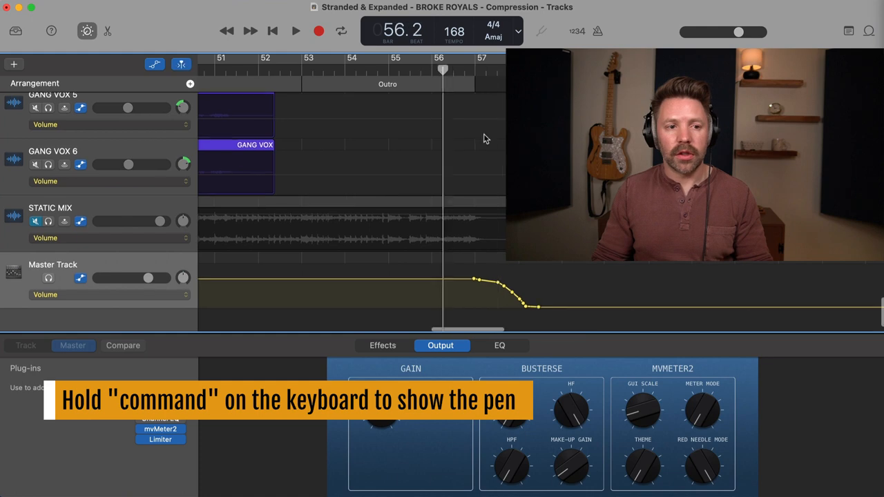
{"action": "left_click", "coordinate": [296, 30]}
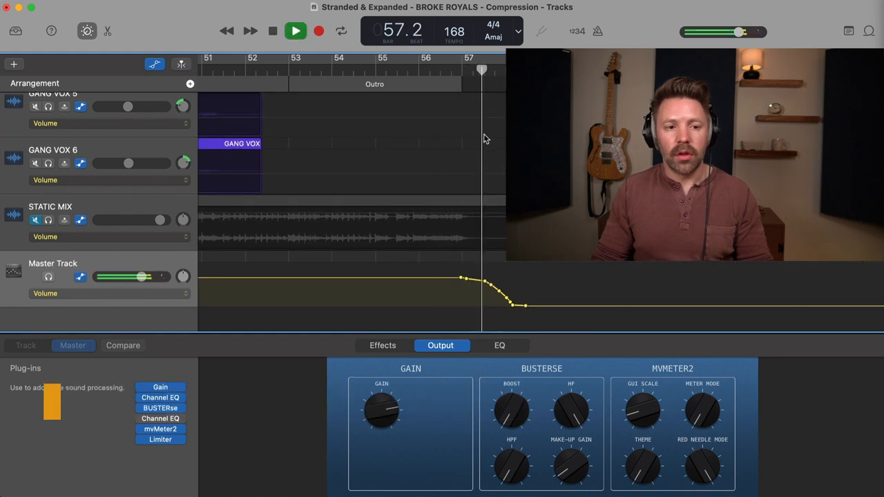
{"action": "left_click", "coordinate": [296, 30]}
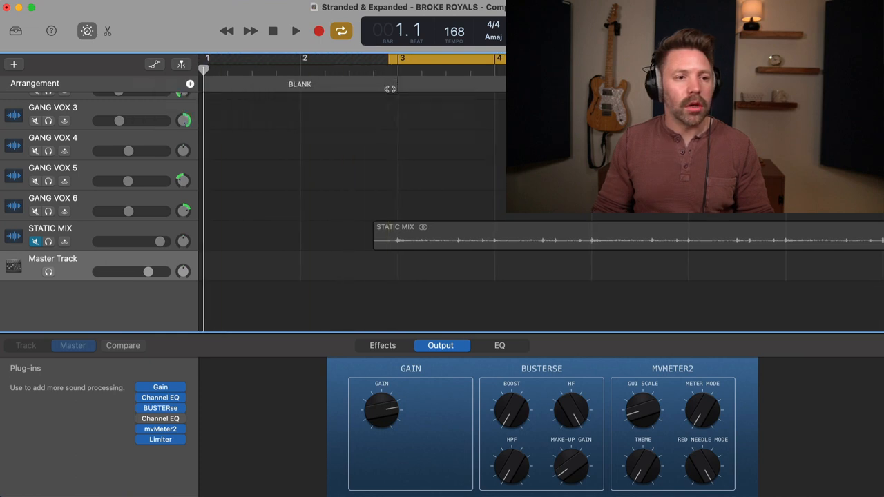
Export the song to disk as a 192 kBit/s MP3 of the cycle area only.
{"action": "left_click", "coordinate": [296, 31]}
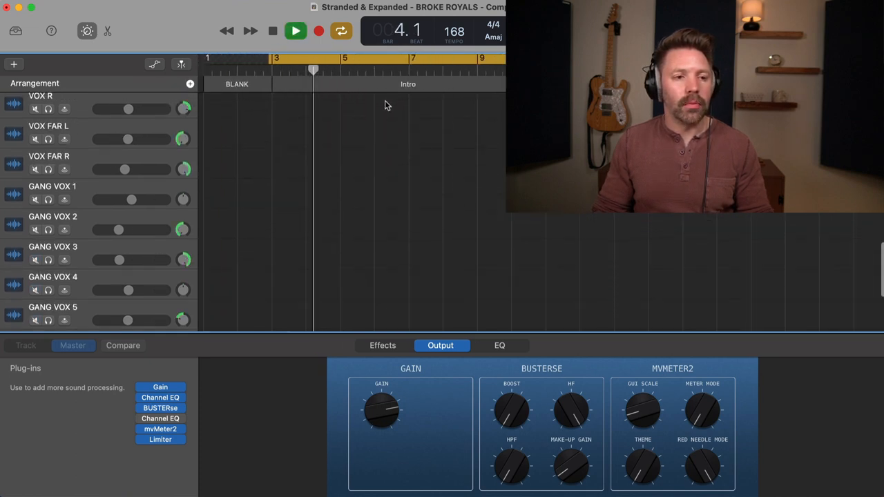
{"action": "left_click", "coordinate": [257, 7]}
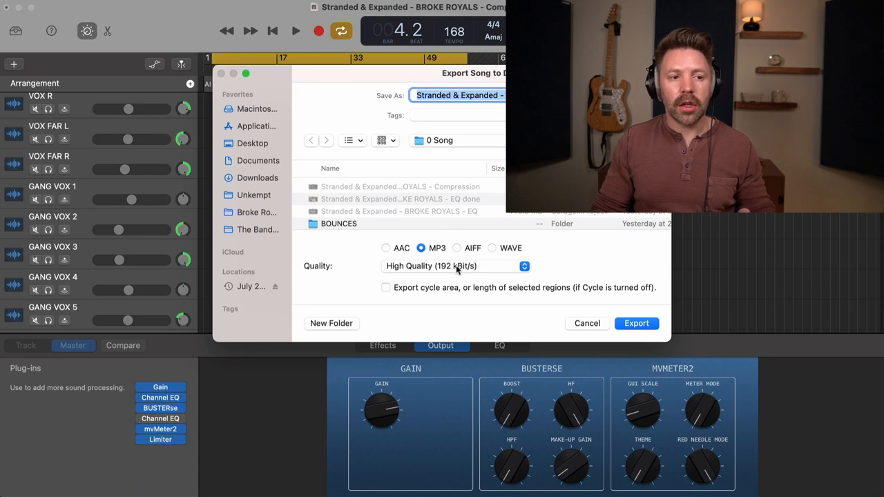
{"action": "mouse_move", "coordinate": [411, 293]}
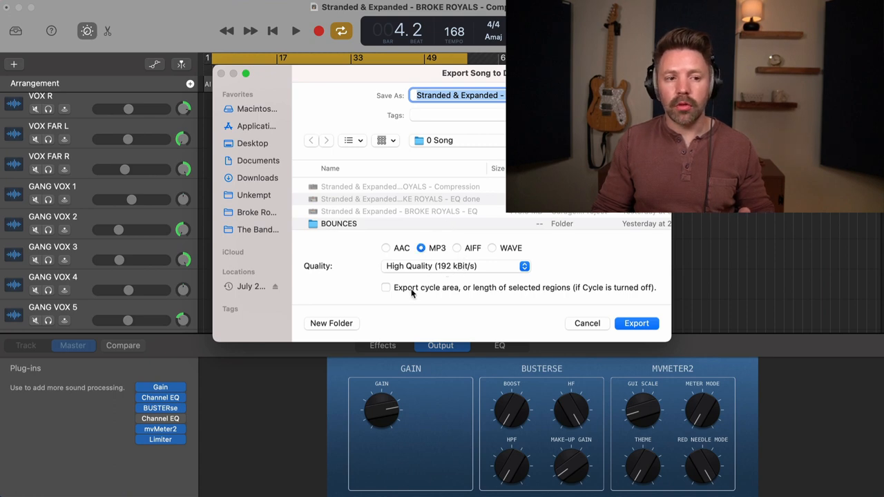
{"action": "left_click", "coordinate": [386, 288]}
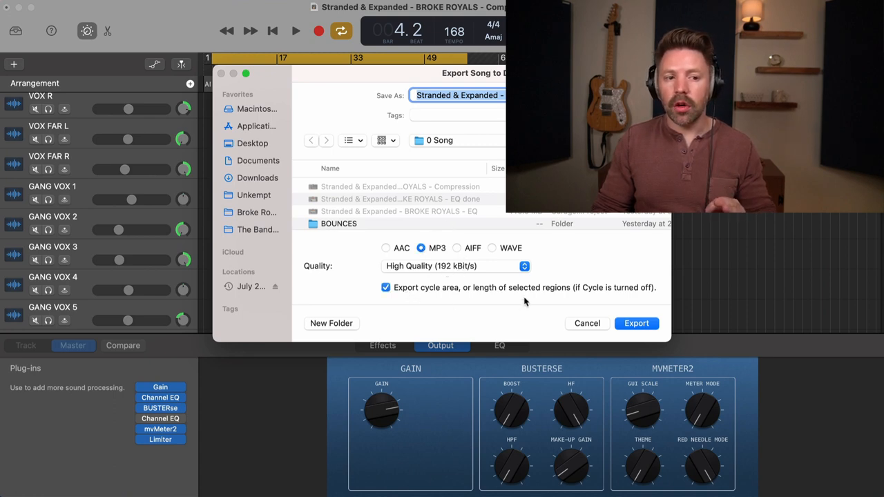